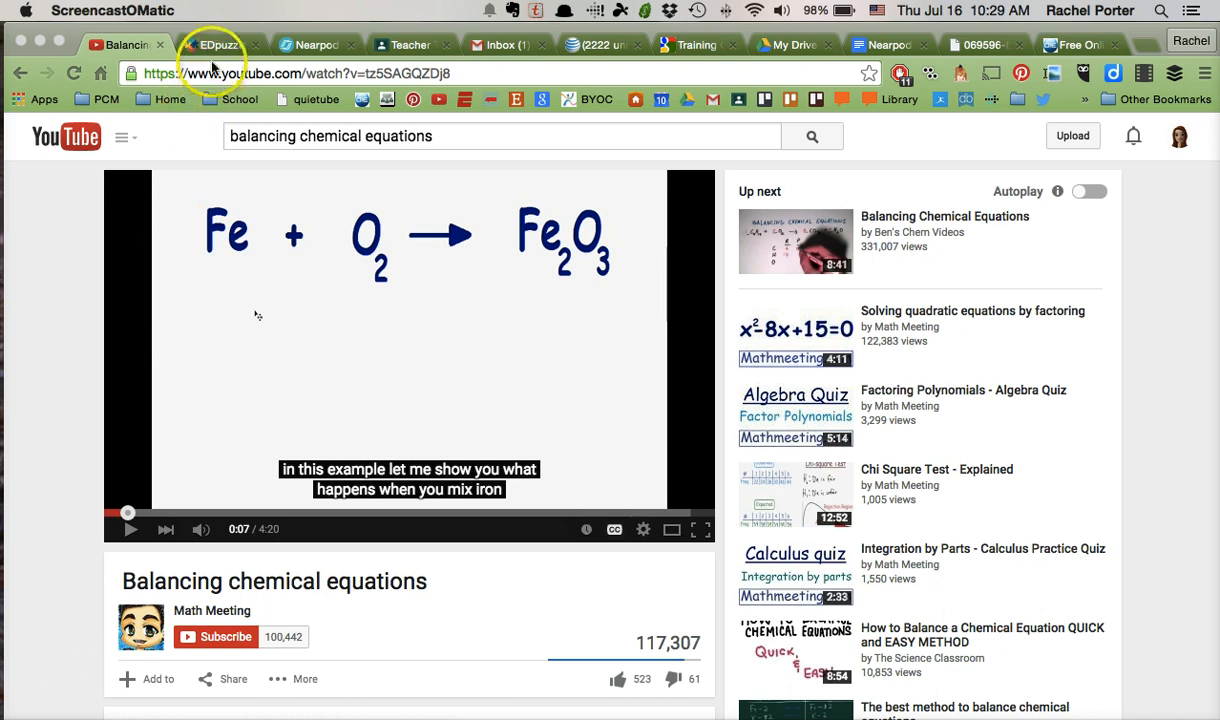
Copy the YouTube address of the 'Balancing chemical equations' video by Math Meeting
click(216, 44)
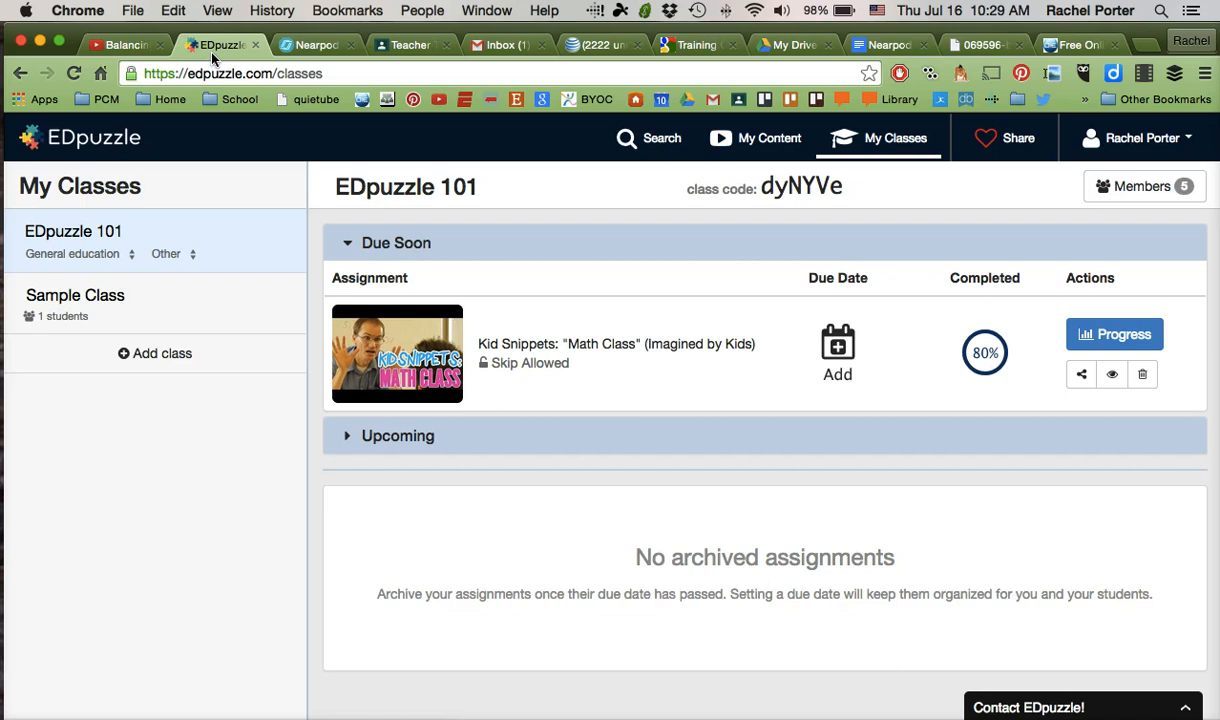
click(122, 44)
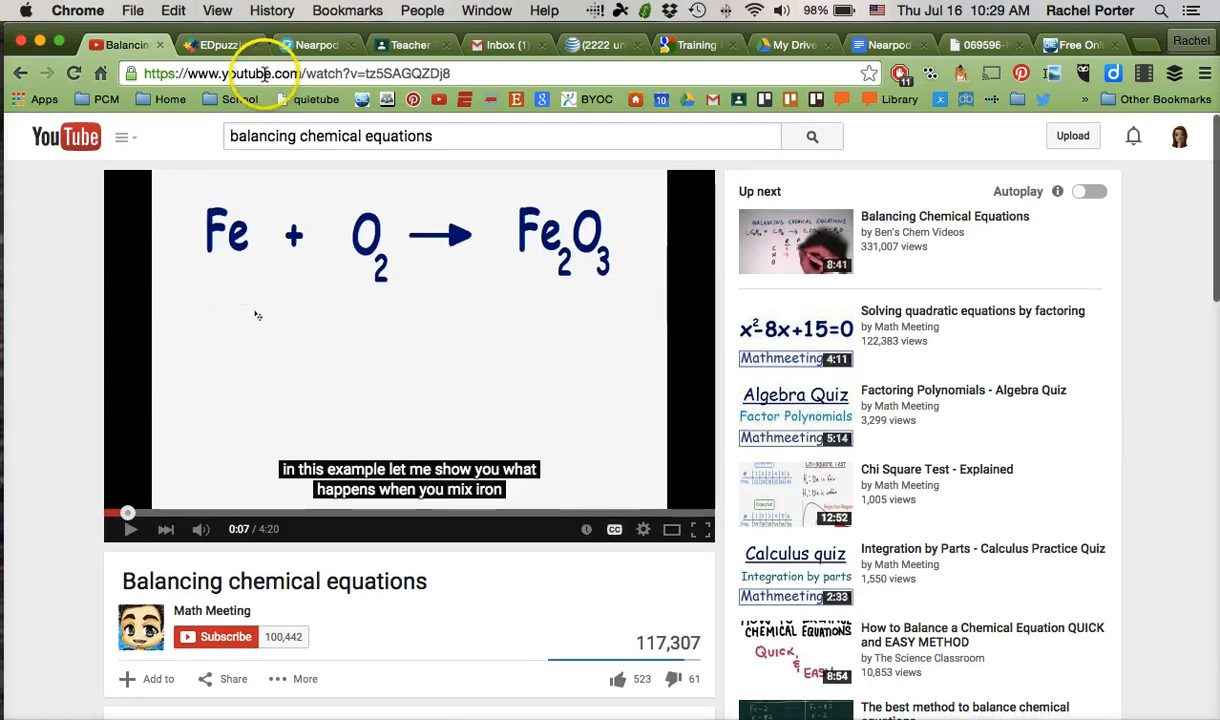
right_click(264, 72)
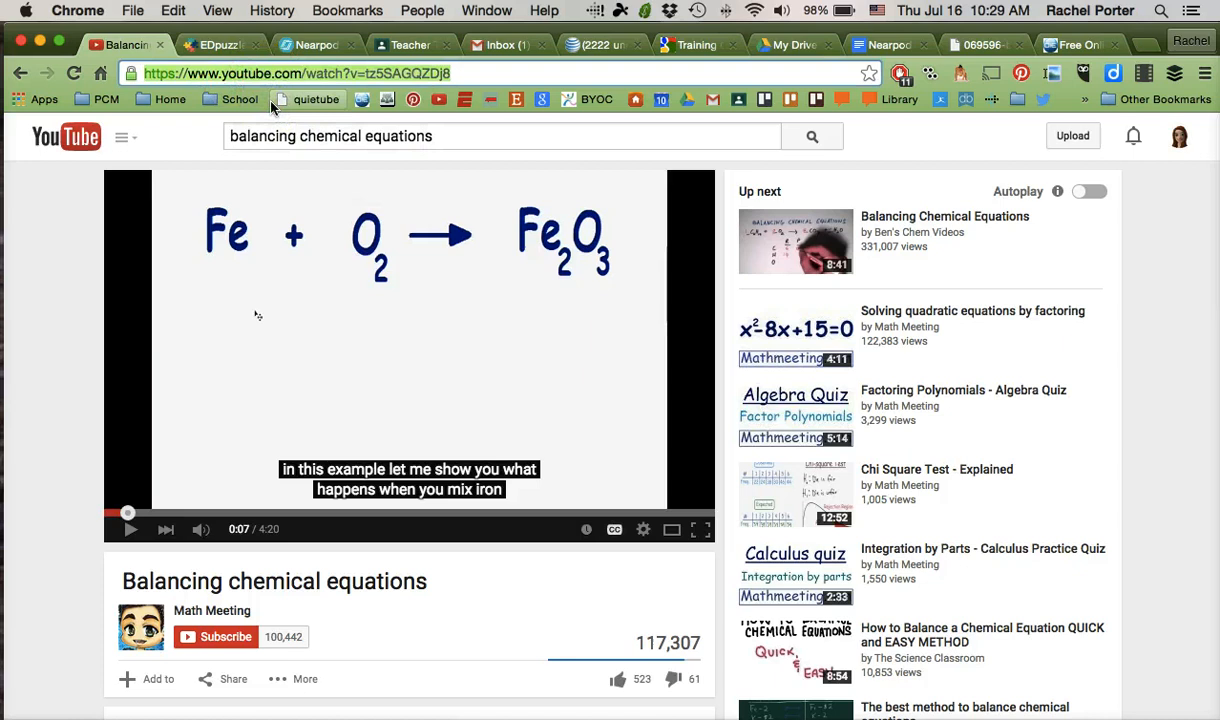
mouse_move(220, 44)
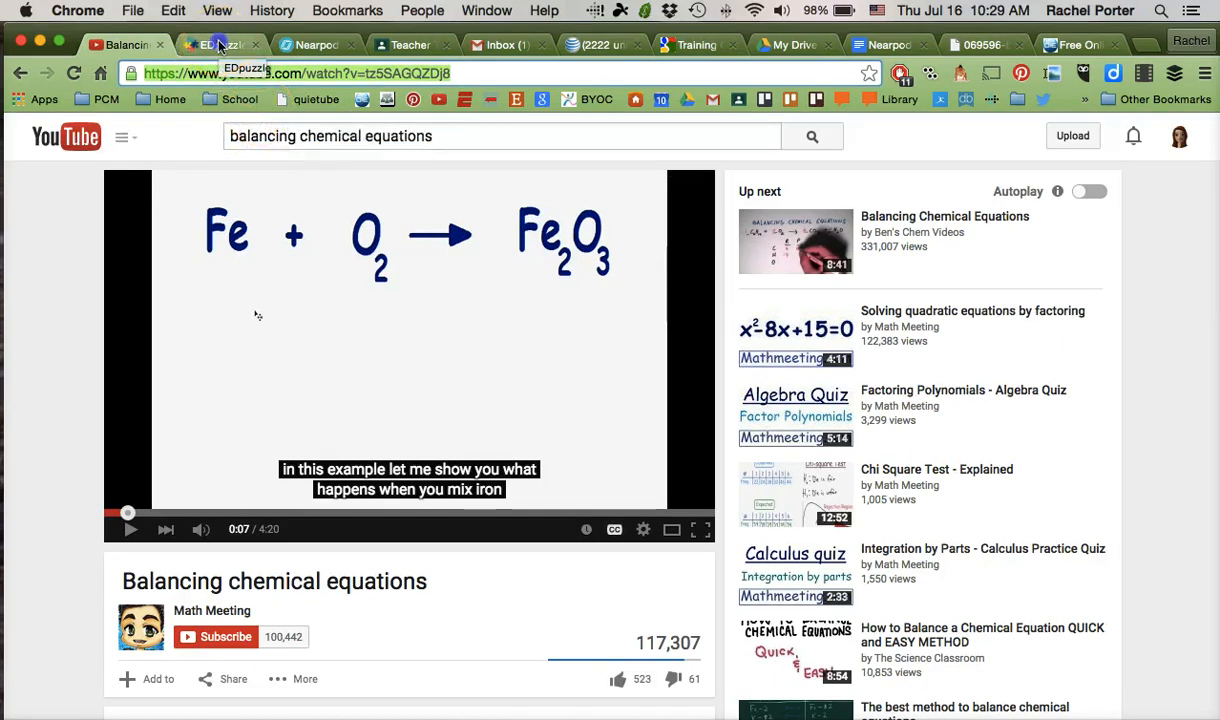
Go to EDpuzzle's My Content library and bring up the Create options
click(218, 44)
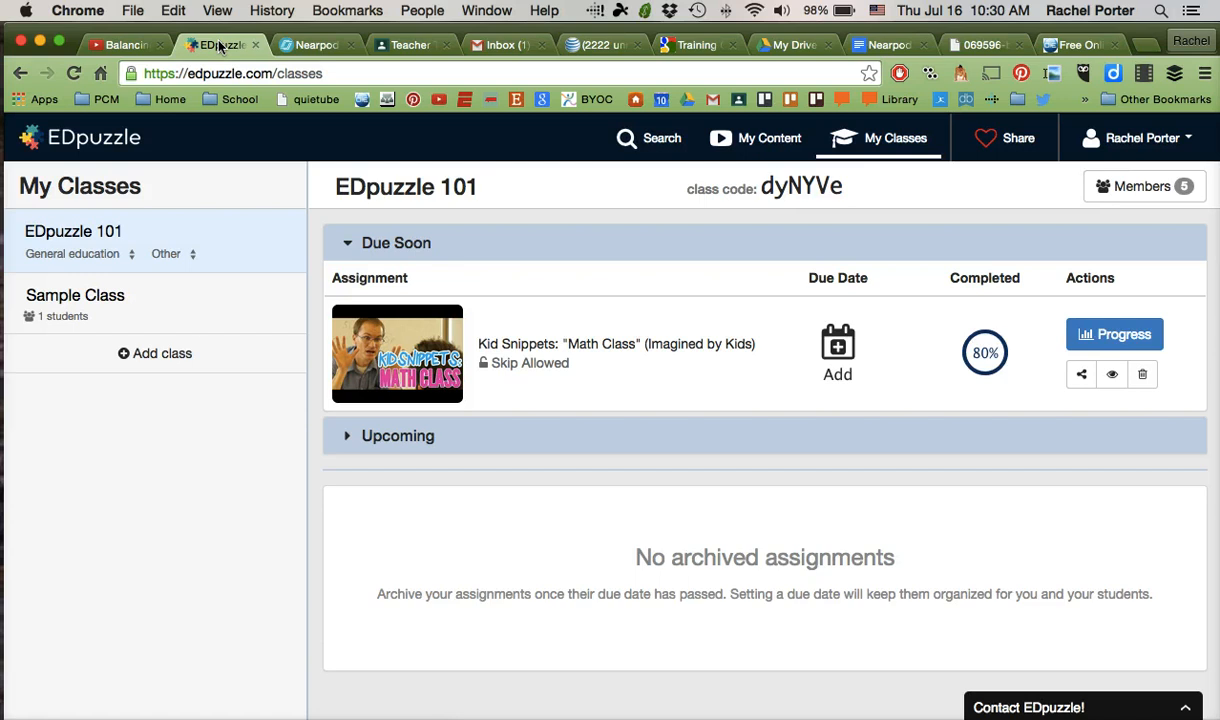
mouse_move(480, 248)
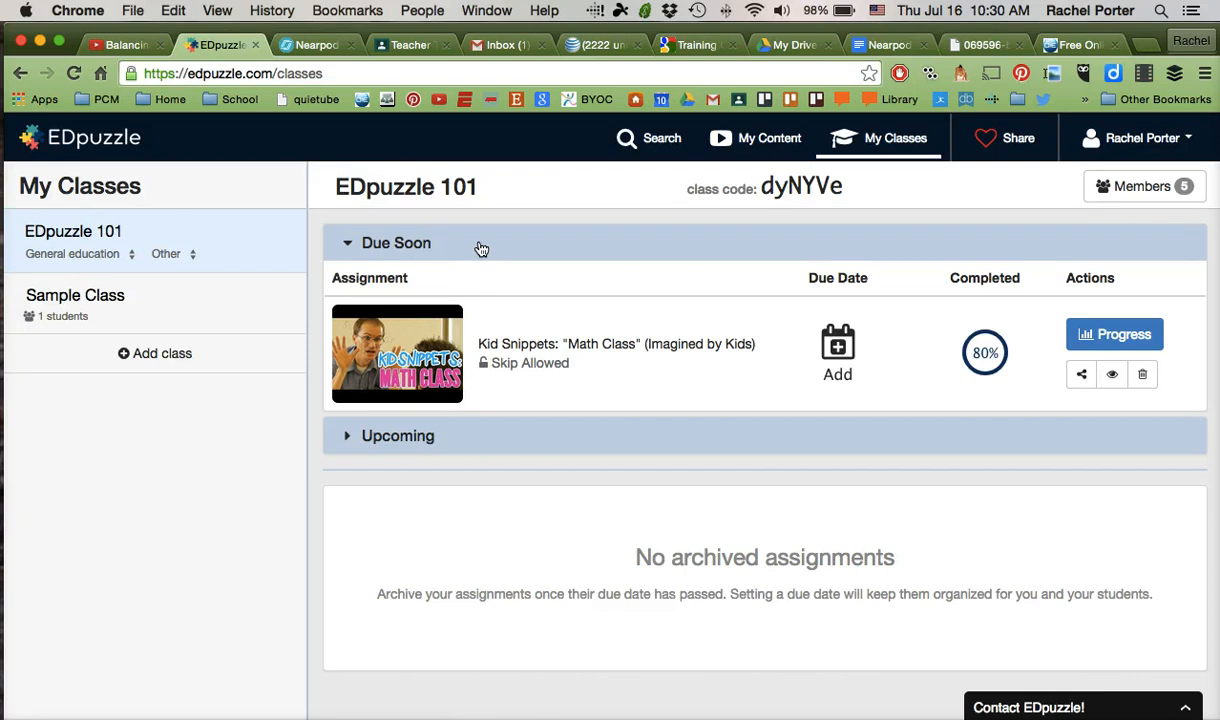
mouse_move(772, 138)
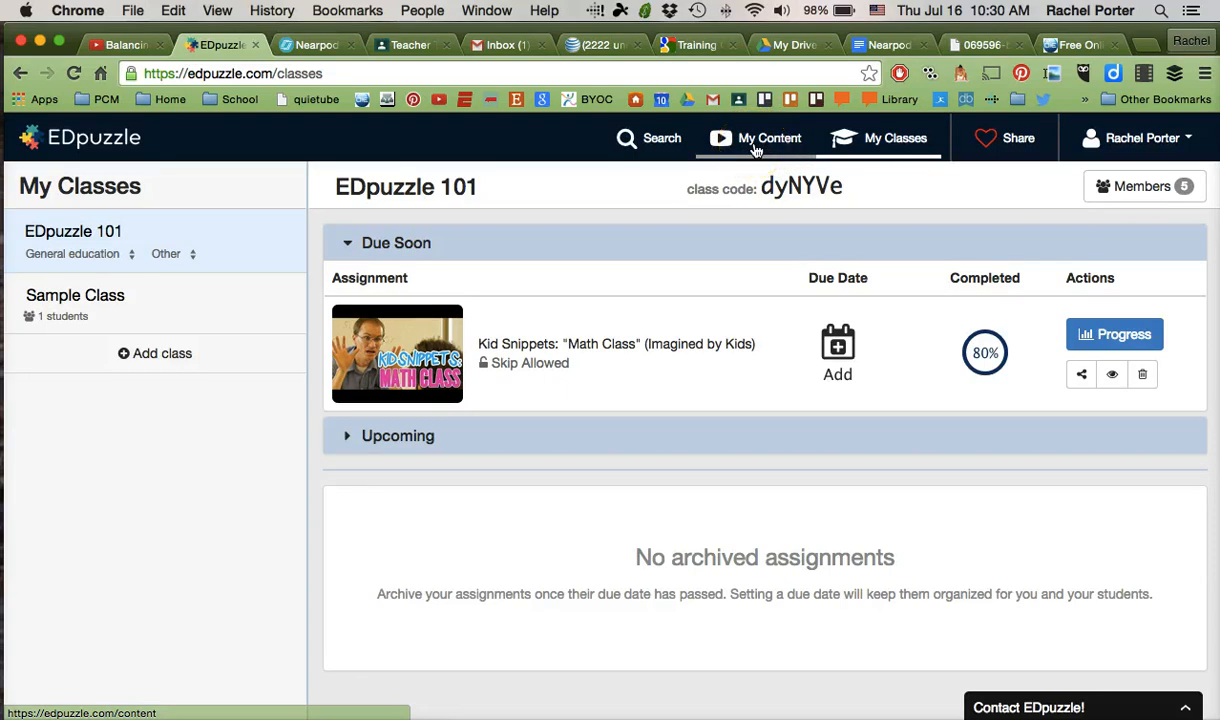
click(768, 138)
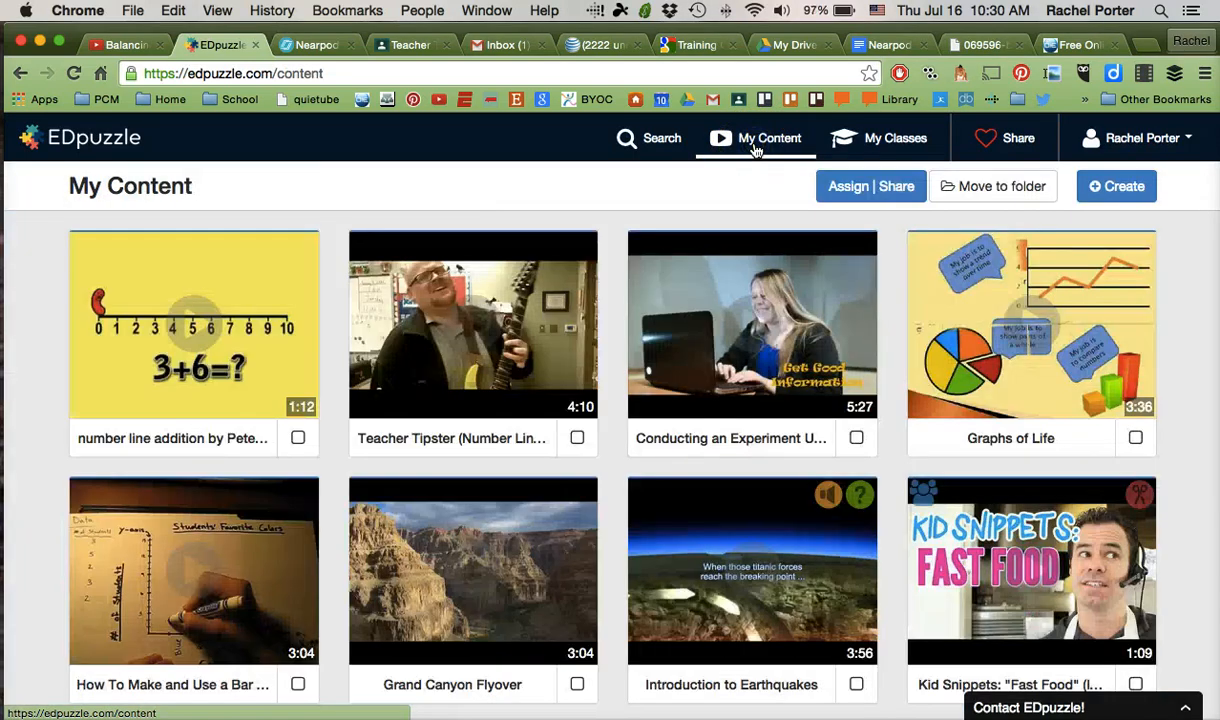
mouse_move(890, 364)
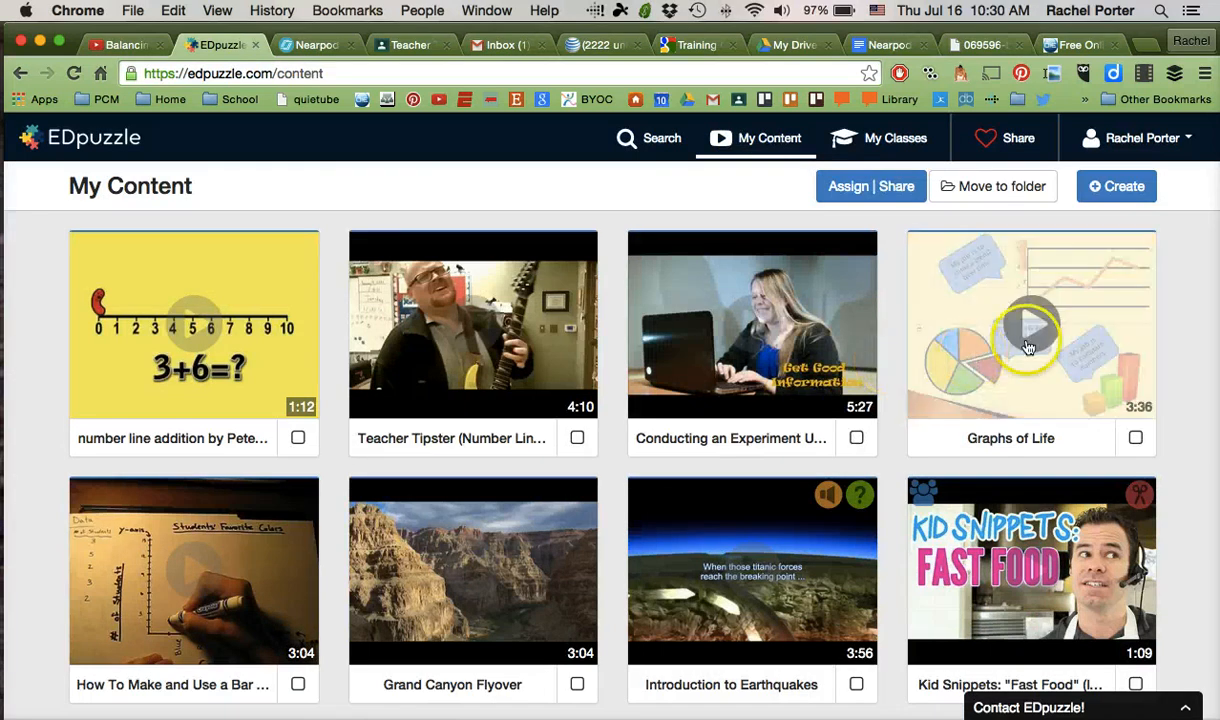
click(1116, 186)
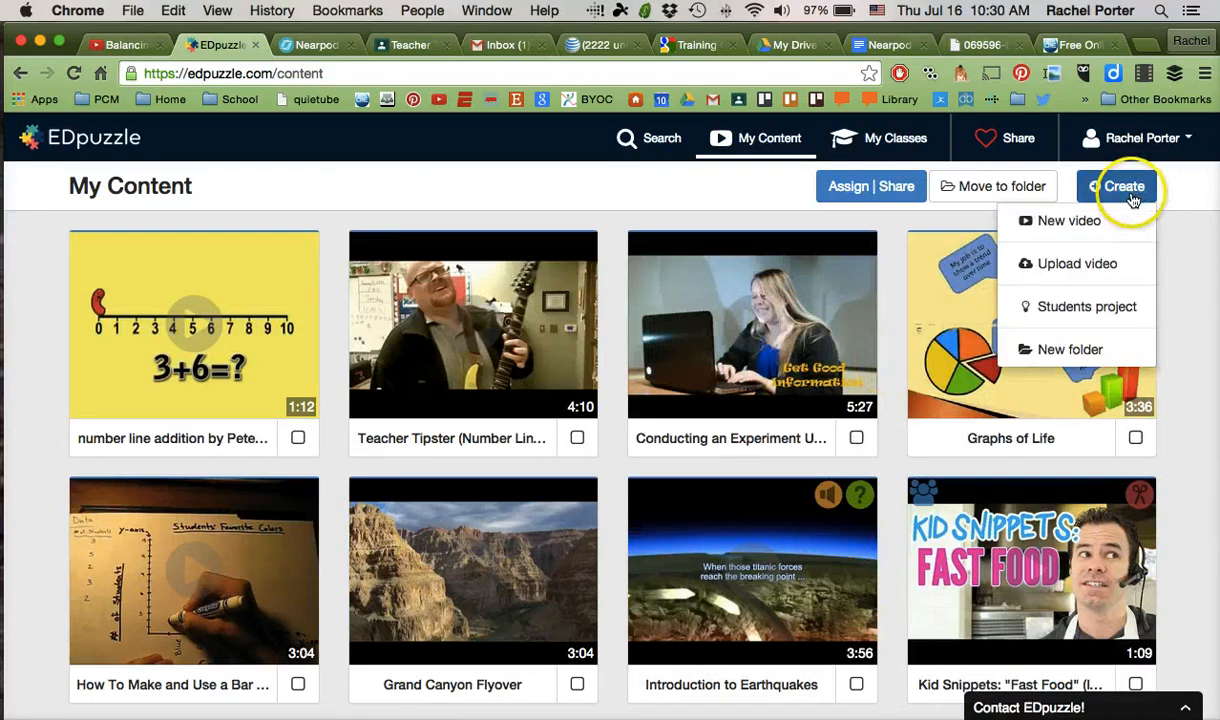
mouse_move(1068, 220)
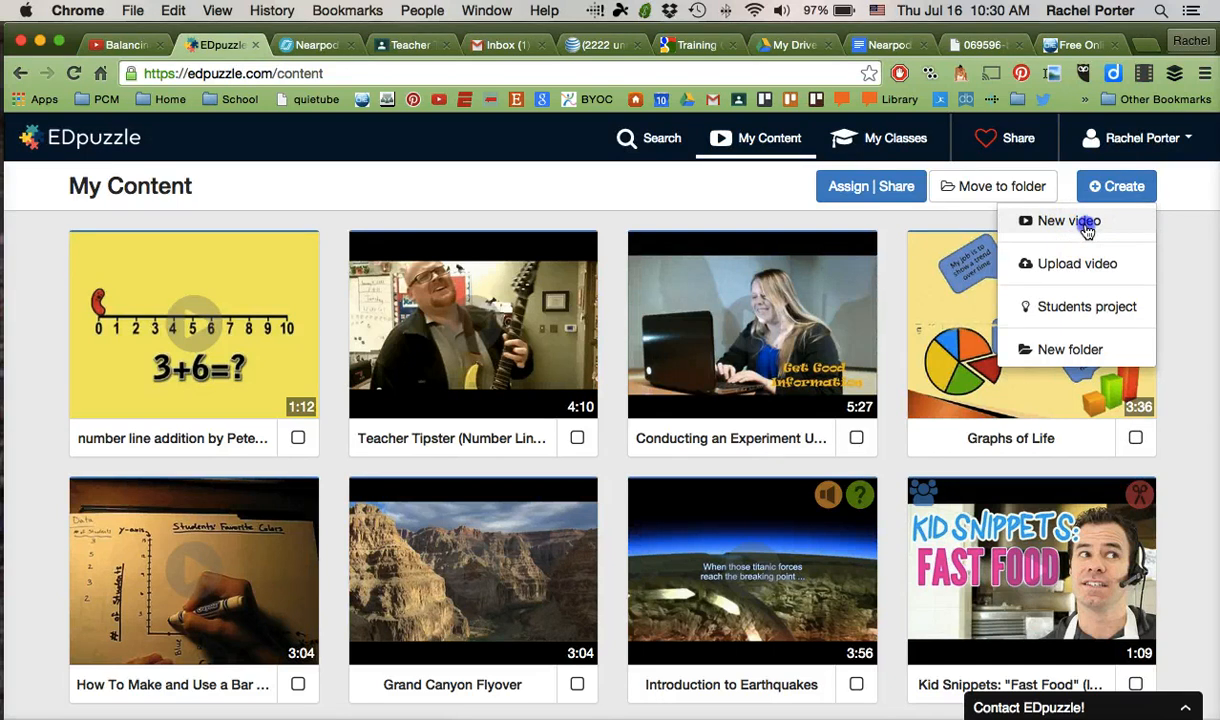
click(1068, 220)
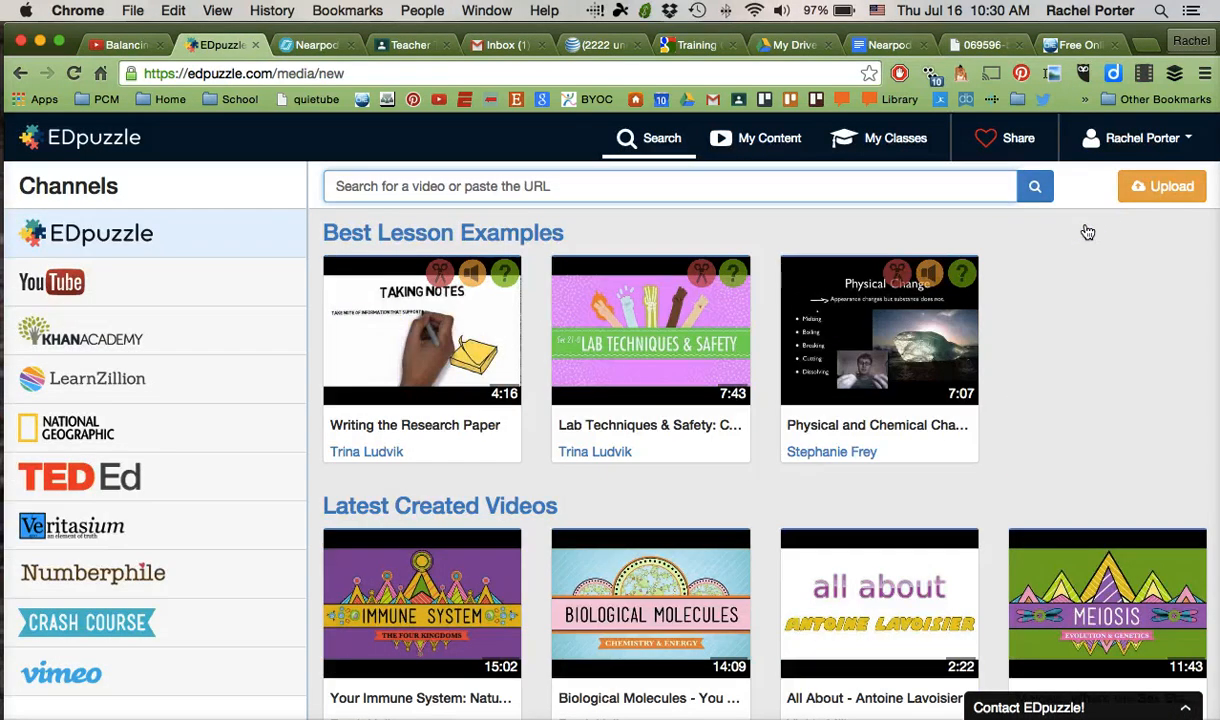
scroll(down, 3)
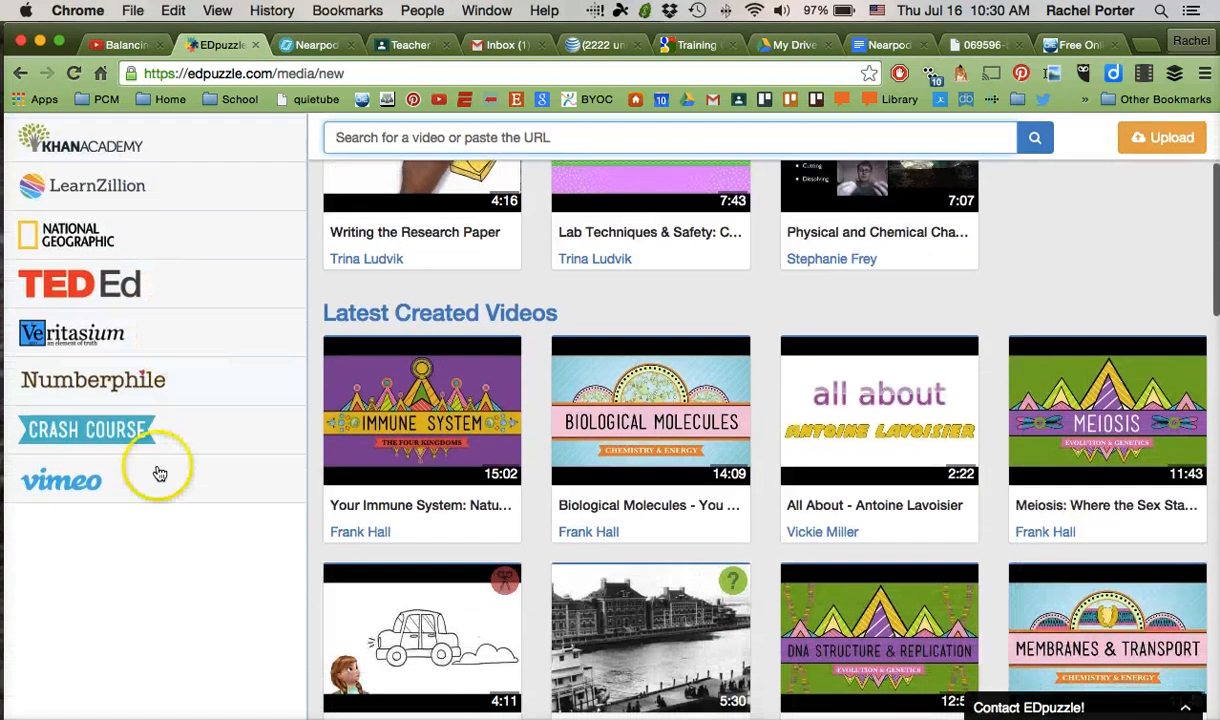
scroll(up, 3)
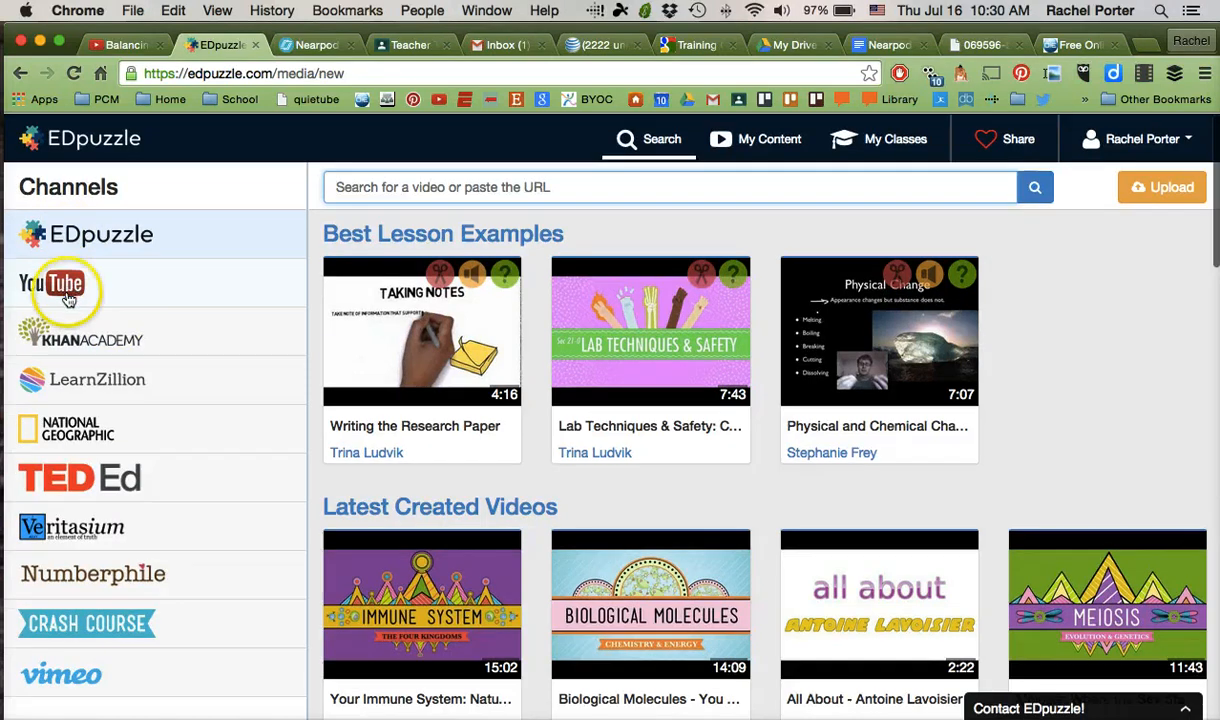
click(52, 280)
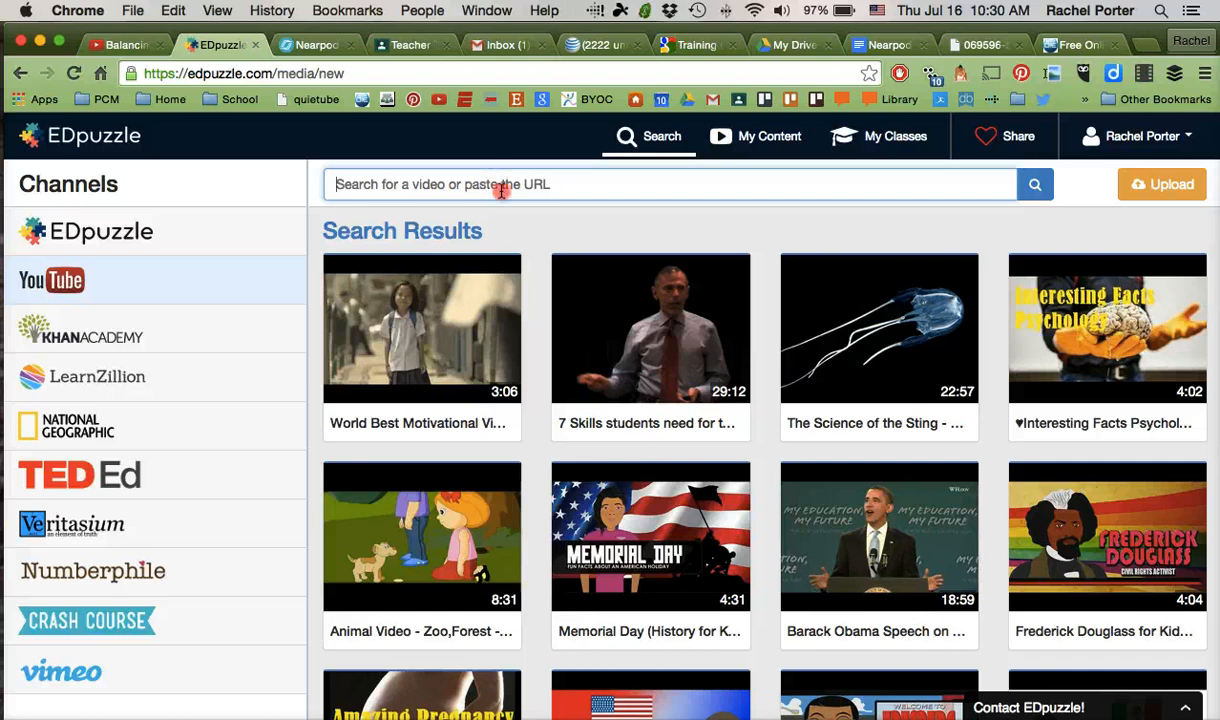
text(https://www.youtube.com/watch?v=tz5SAGQZDj8)
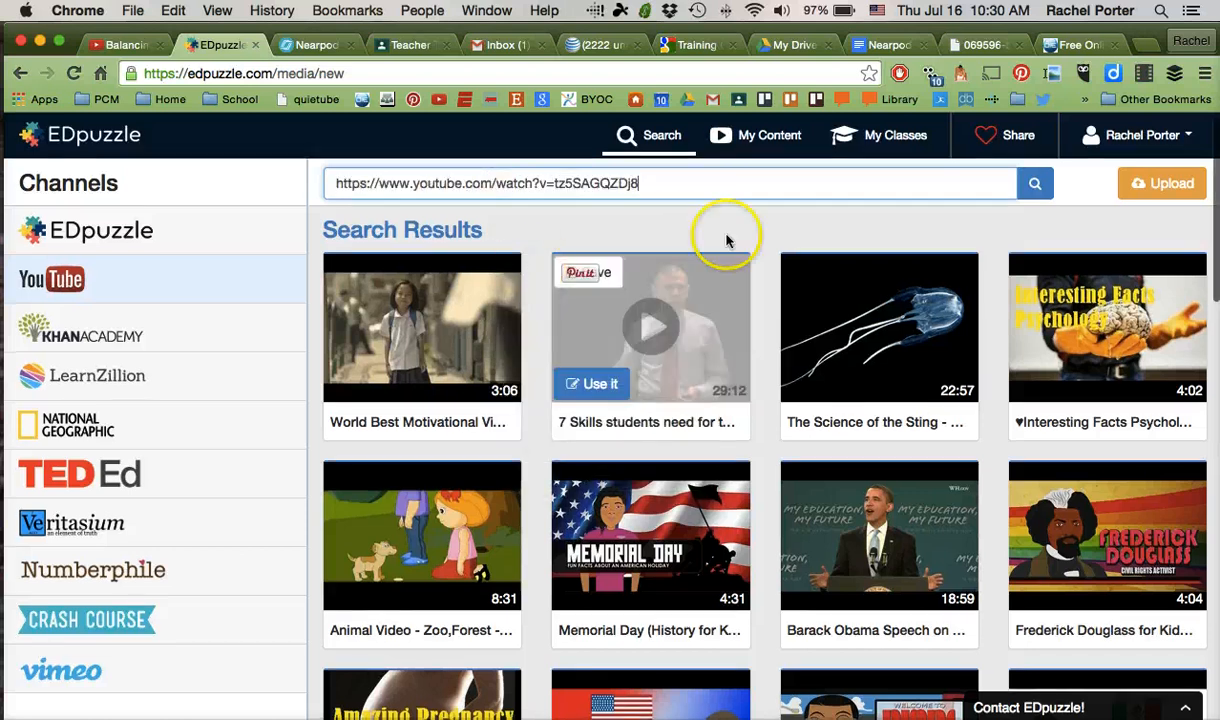
click(592, 384)
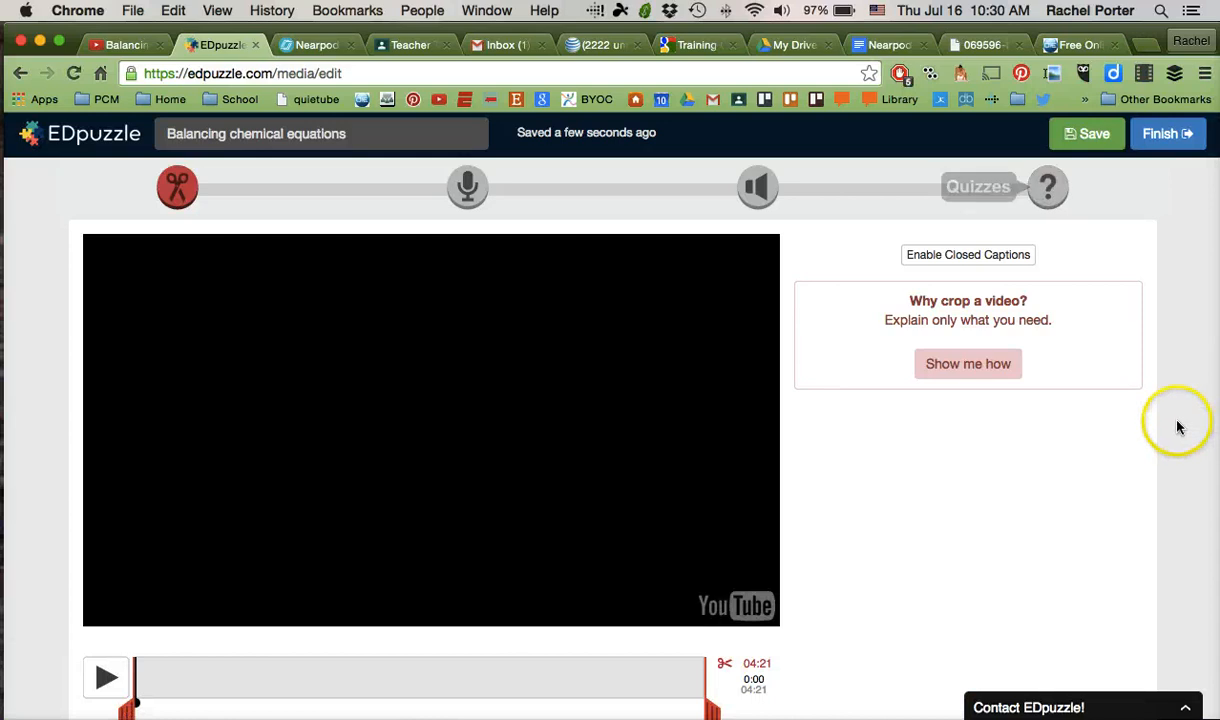
Save the imported Balancing chemical equations lesson in the EDpuzzle editor
scroll(down, 3)
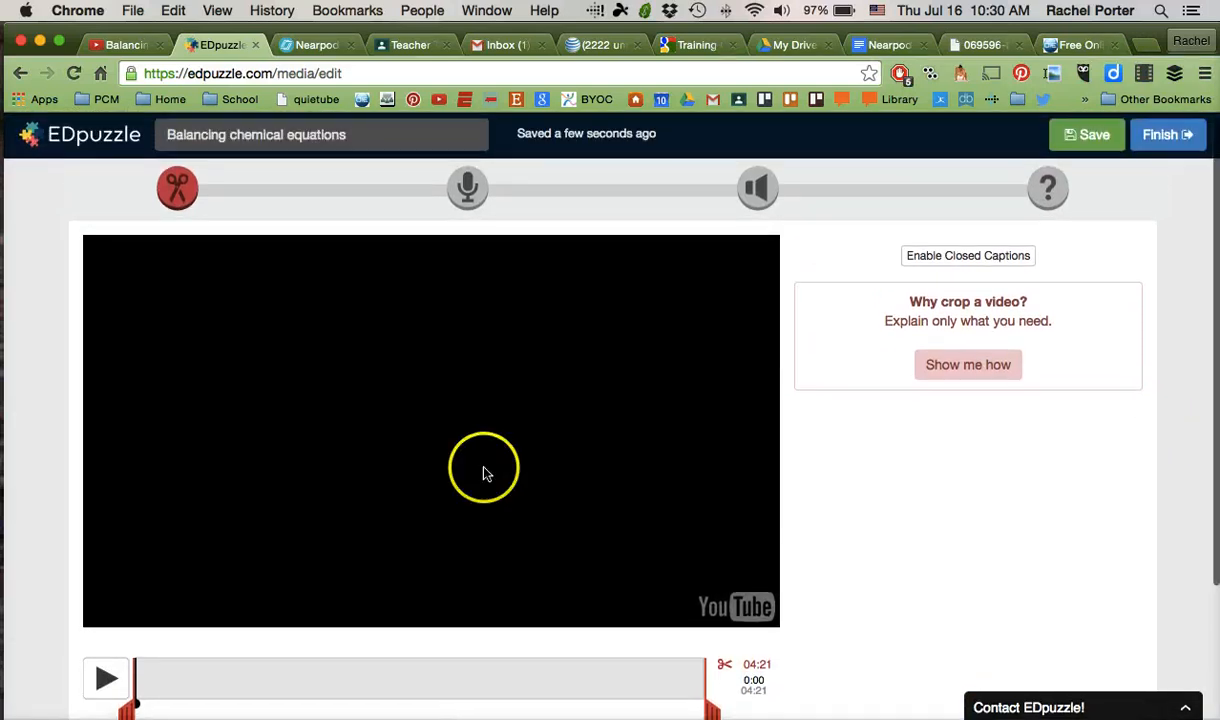
mouse_move(584, 528)
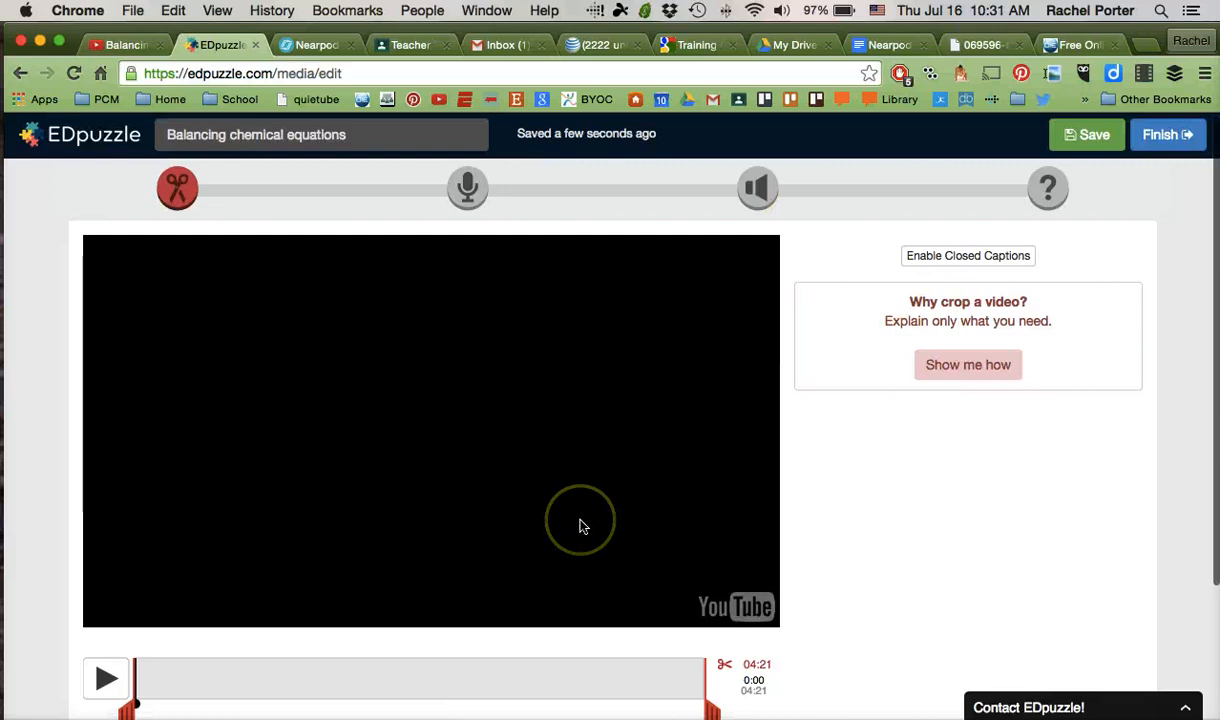
mouse_move(584, 528)
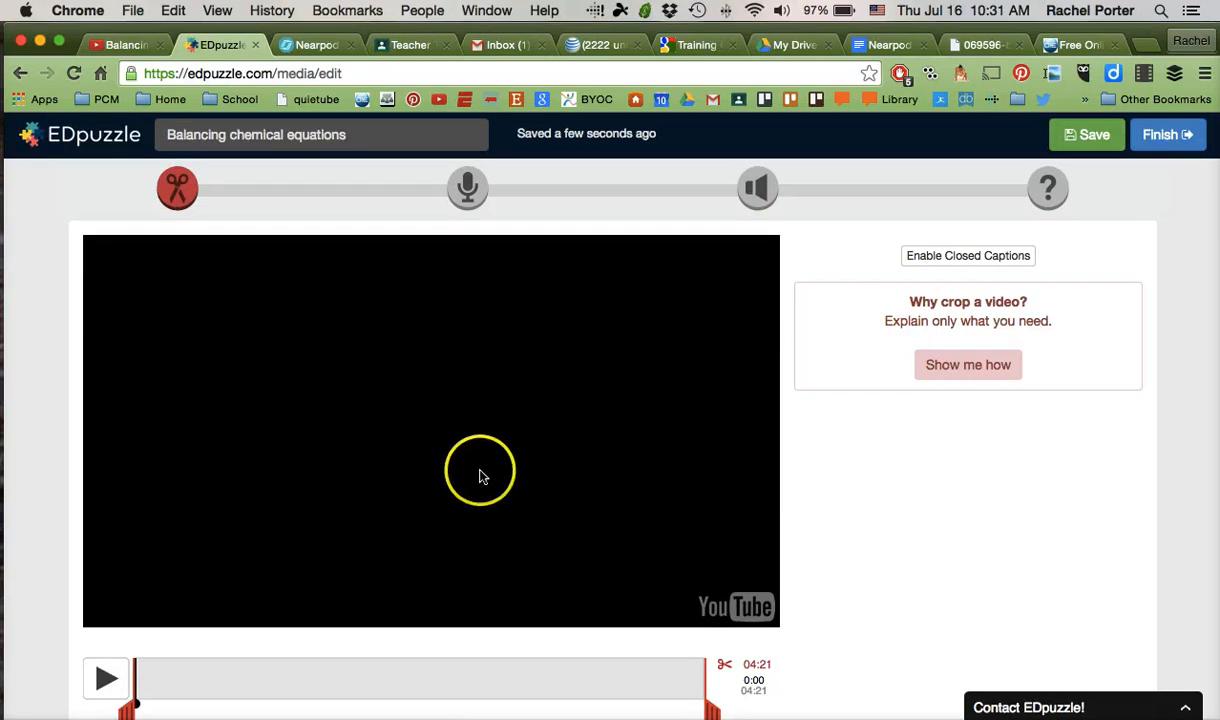
mouse_move(564, 460)
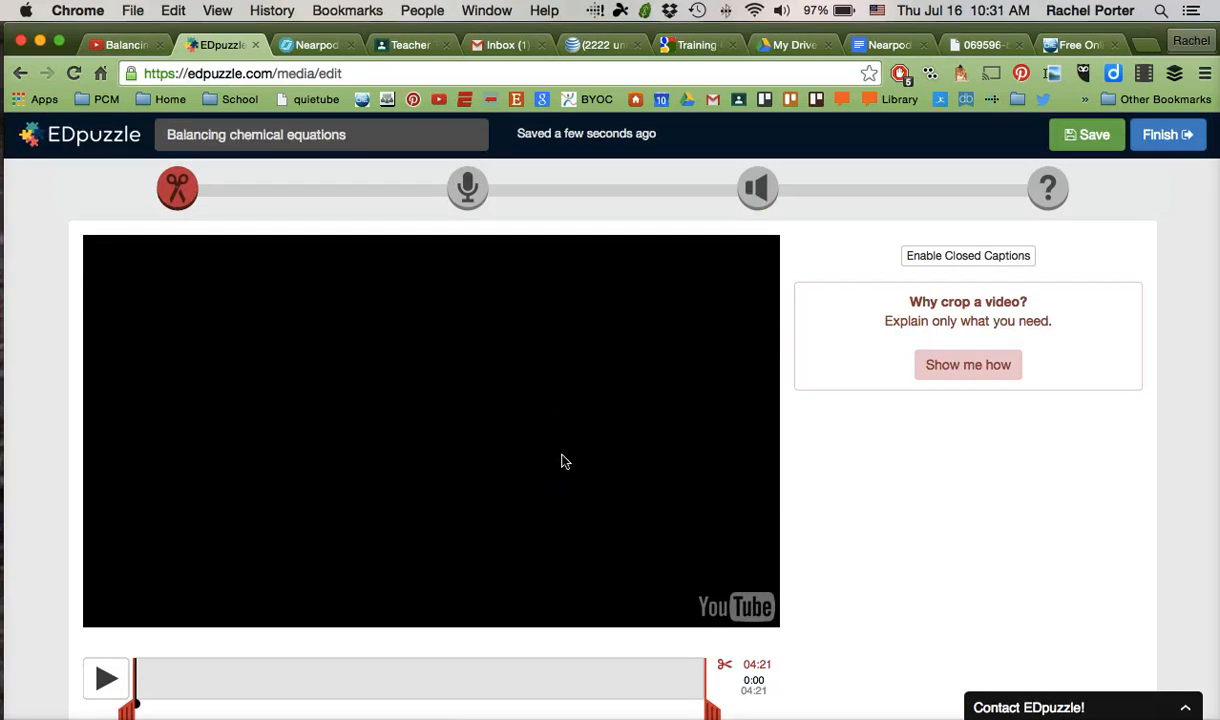
mouse_move(320, 264)
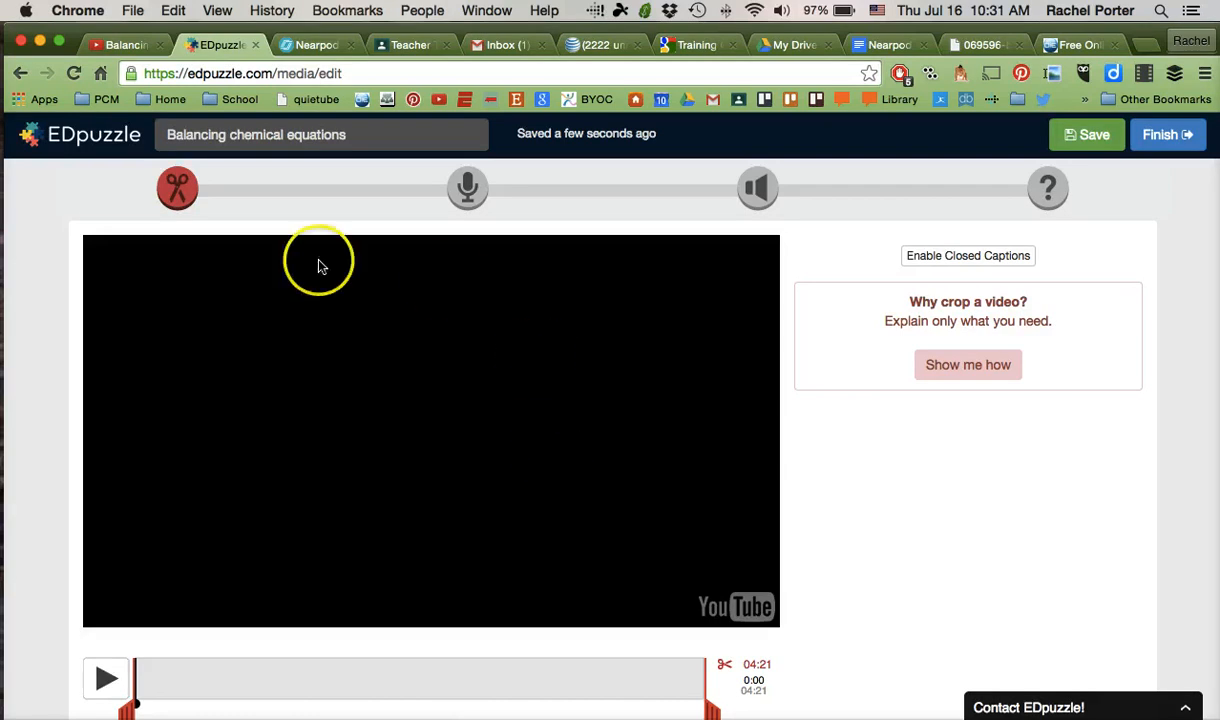
mouse_move(468, 210)
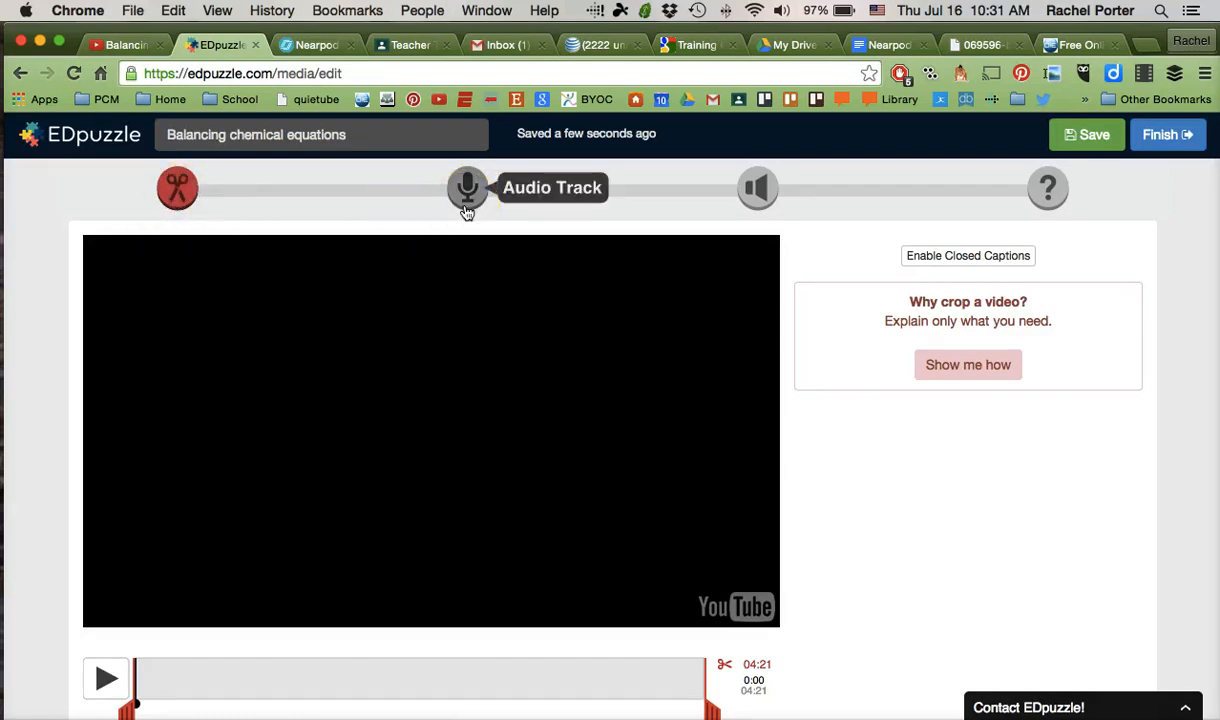
mouse_move(756, 188)
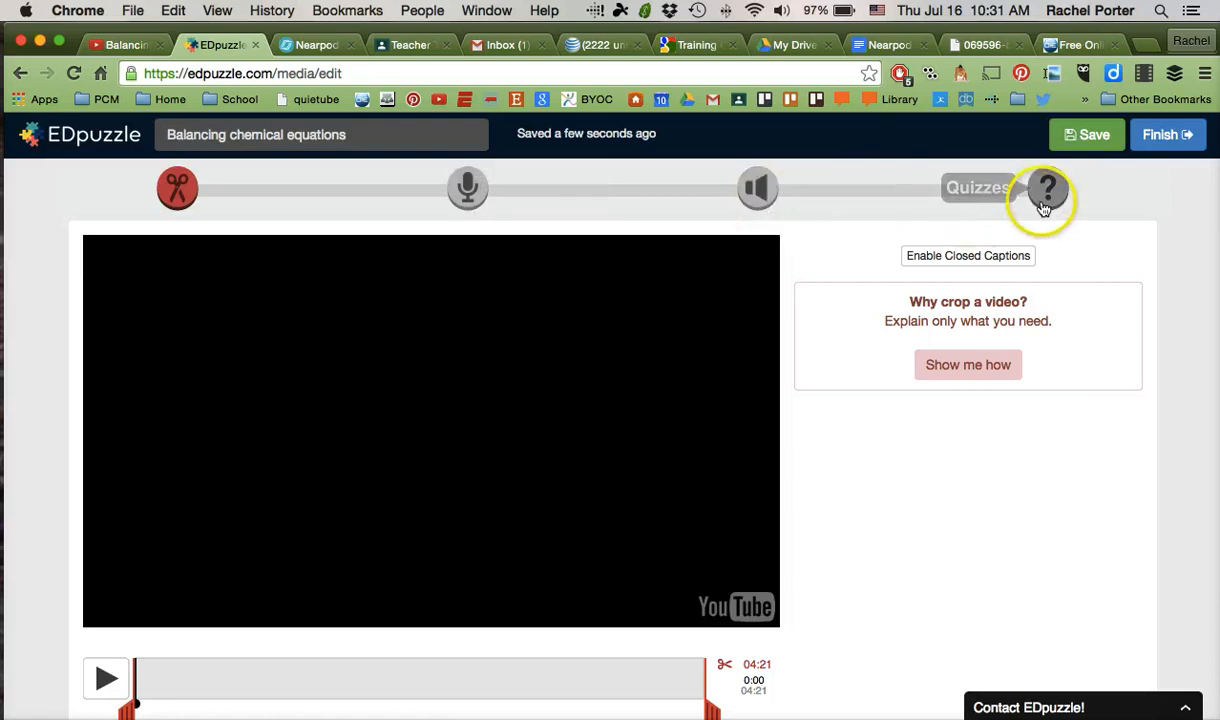
mouse_move(1046, 188)
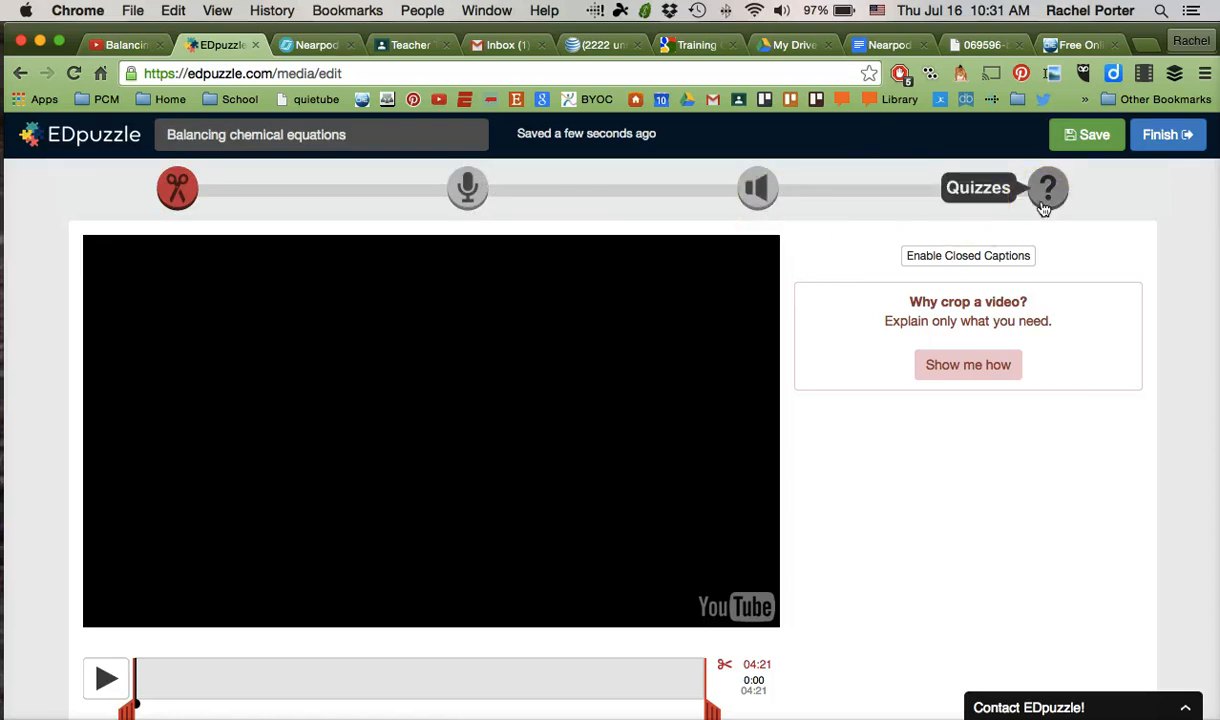
mouse_move(658, 452)
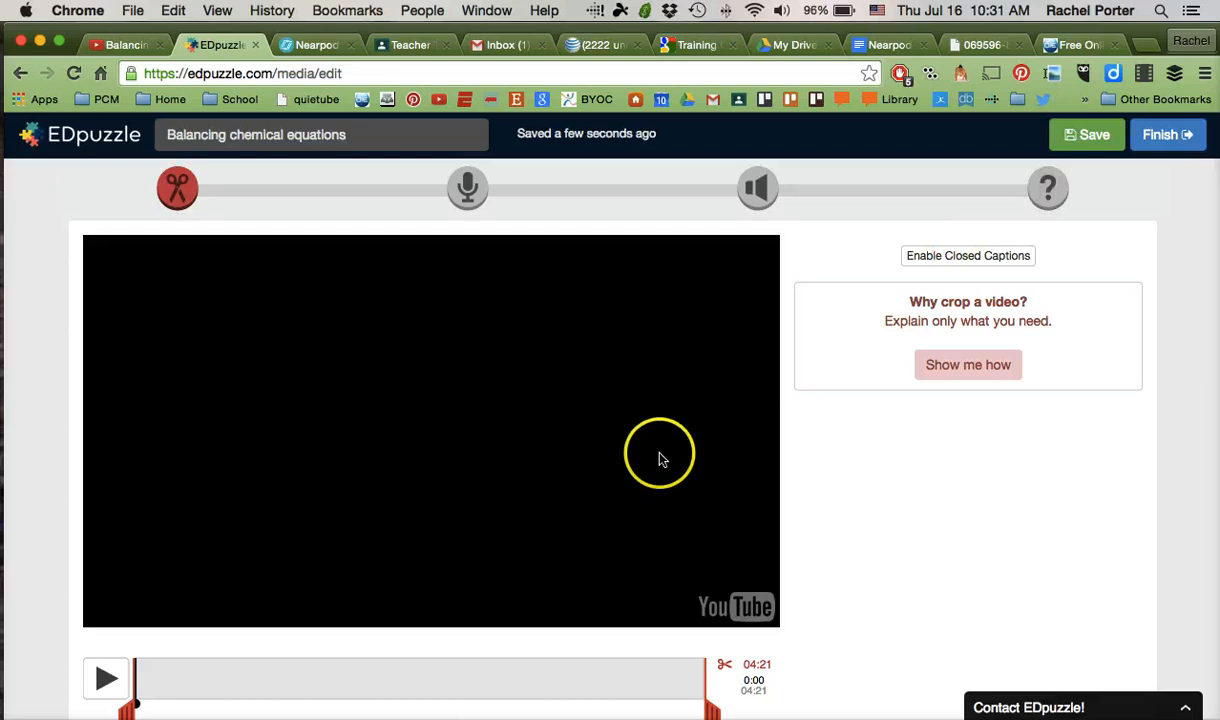
mouse_move(664, 468)
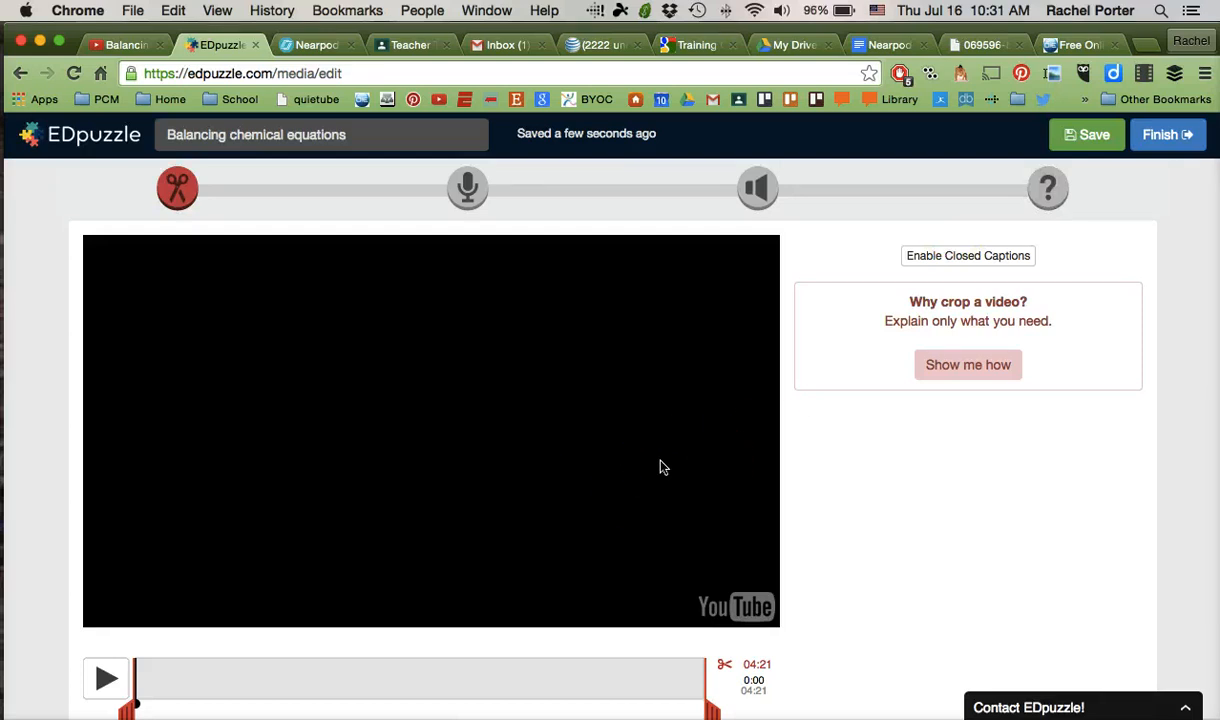
mouse_move(648, 446)
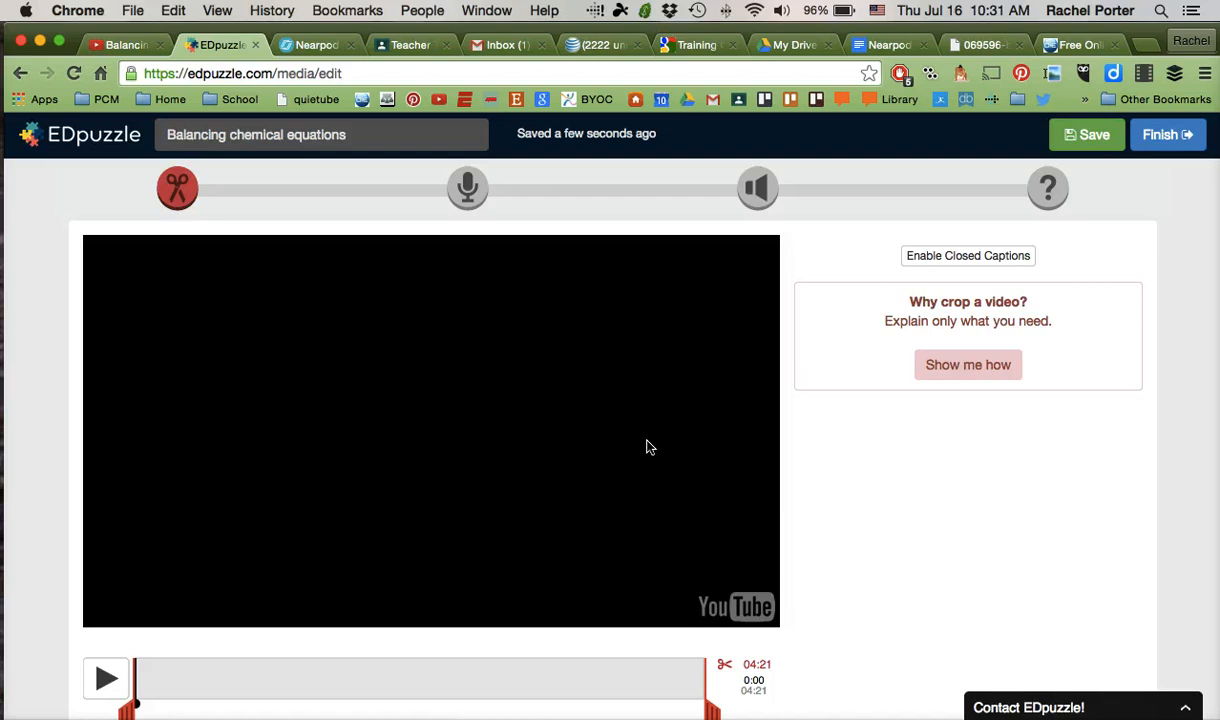
mouse_move(1120, 170)
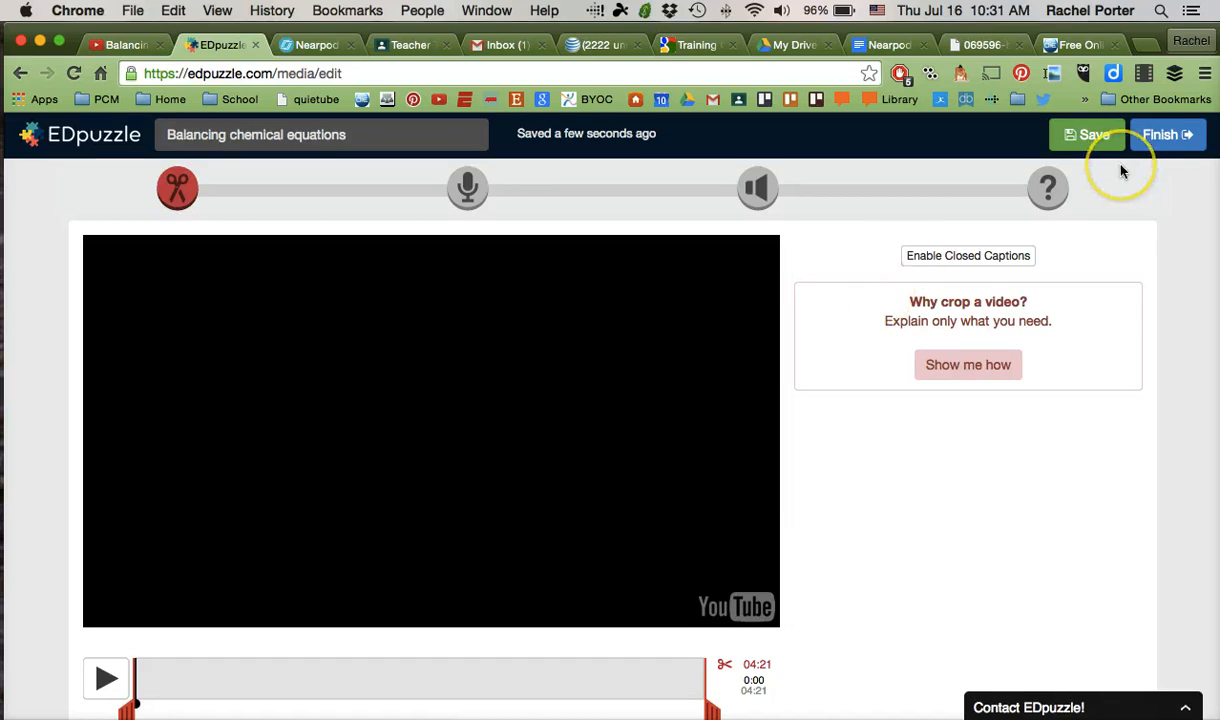
click(1088, 134)
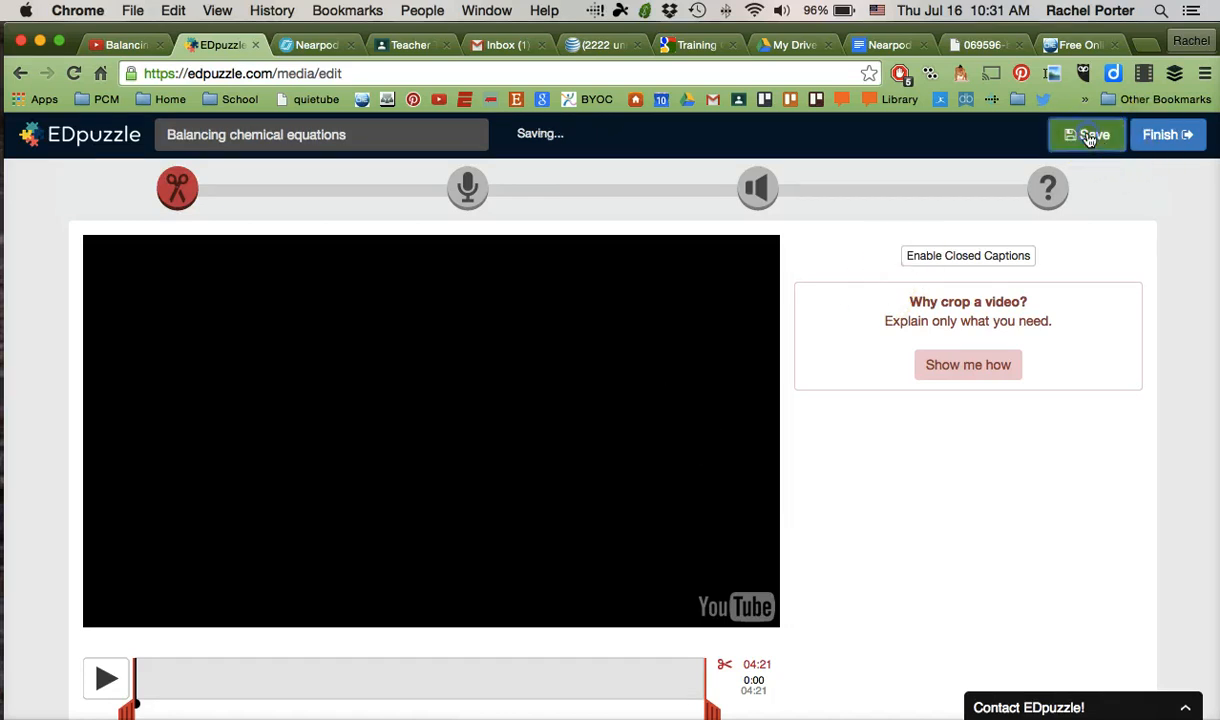
click(1088, 134)
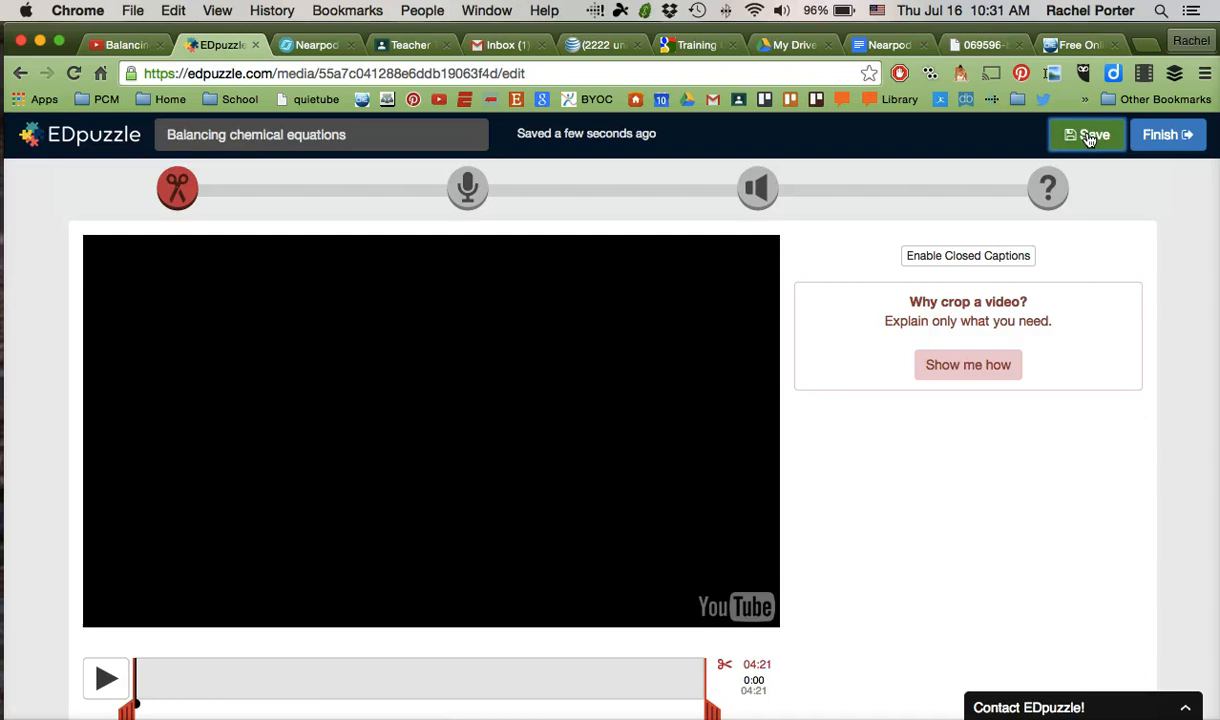
Finish editing, copy the lesson's share link, and move to the Nearpod presentation
click(1168, 134)
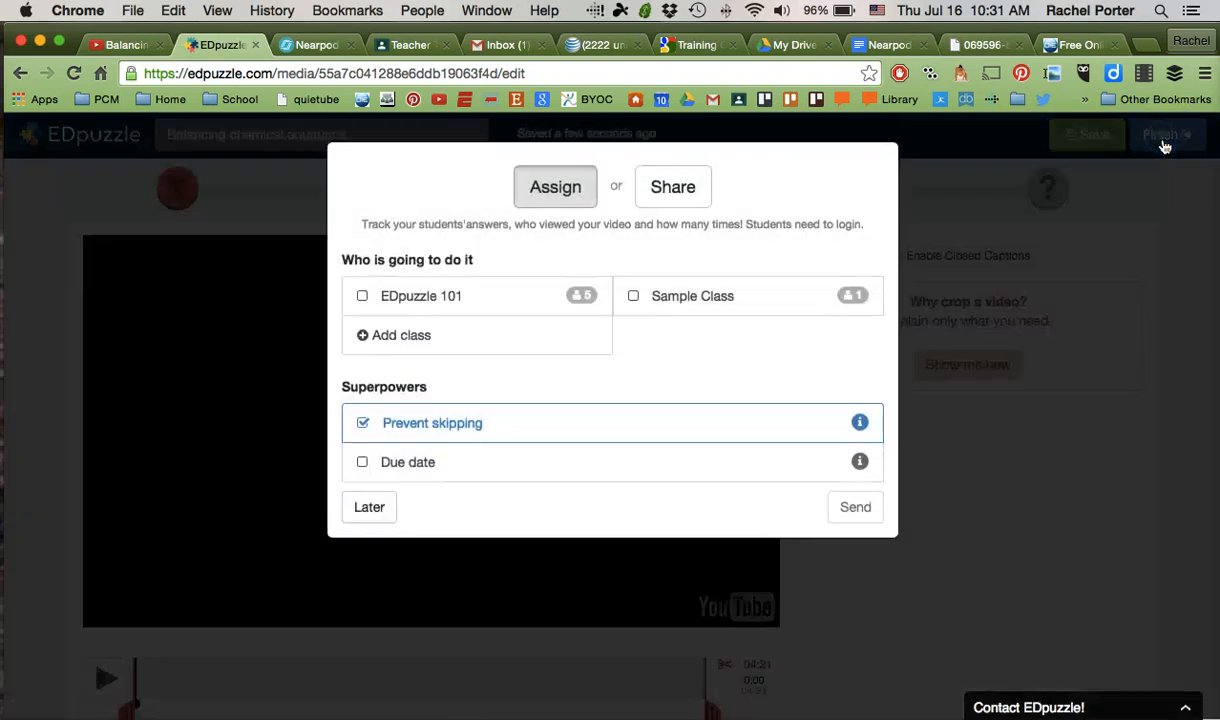
mouse_move(582, 300)
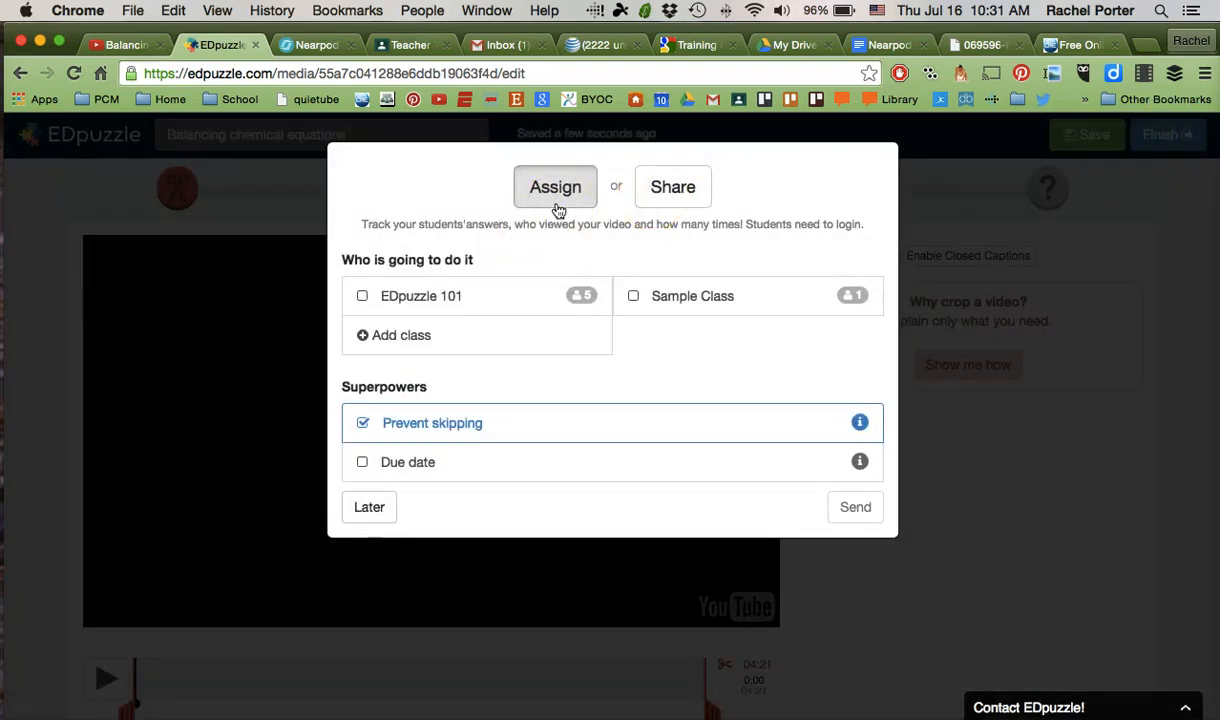
mouse_move(548, 212)
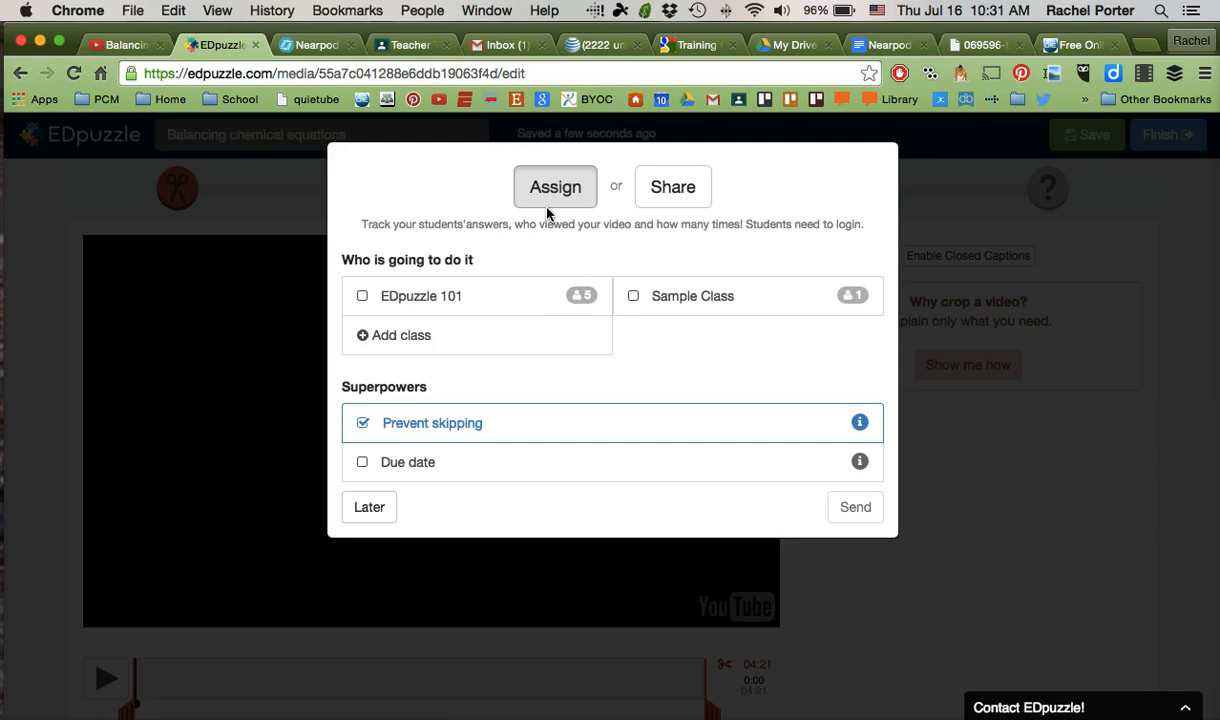
mouse_move(672, 188)
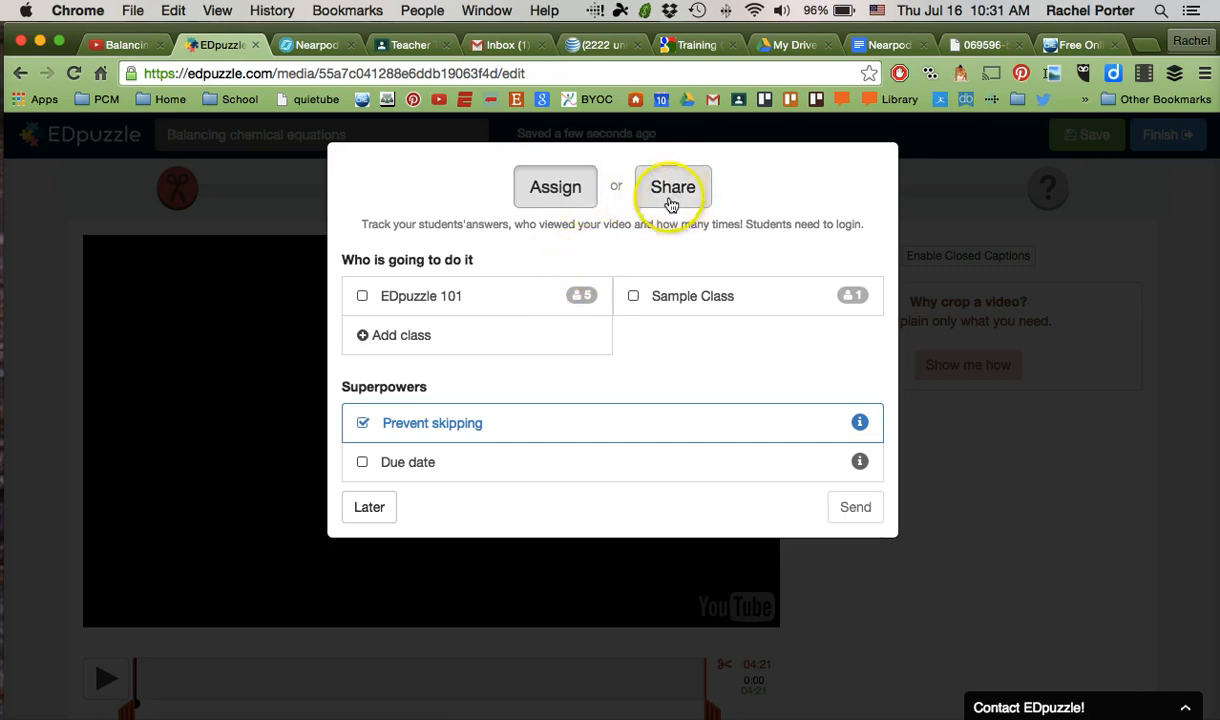
click(672, 188)
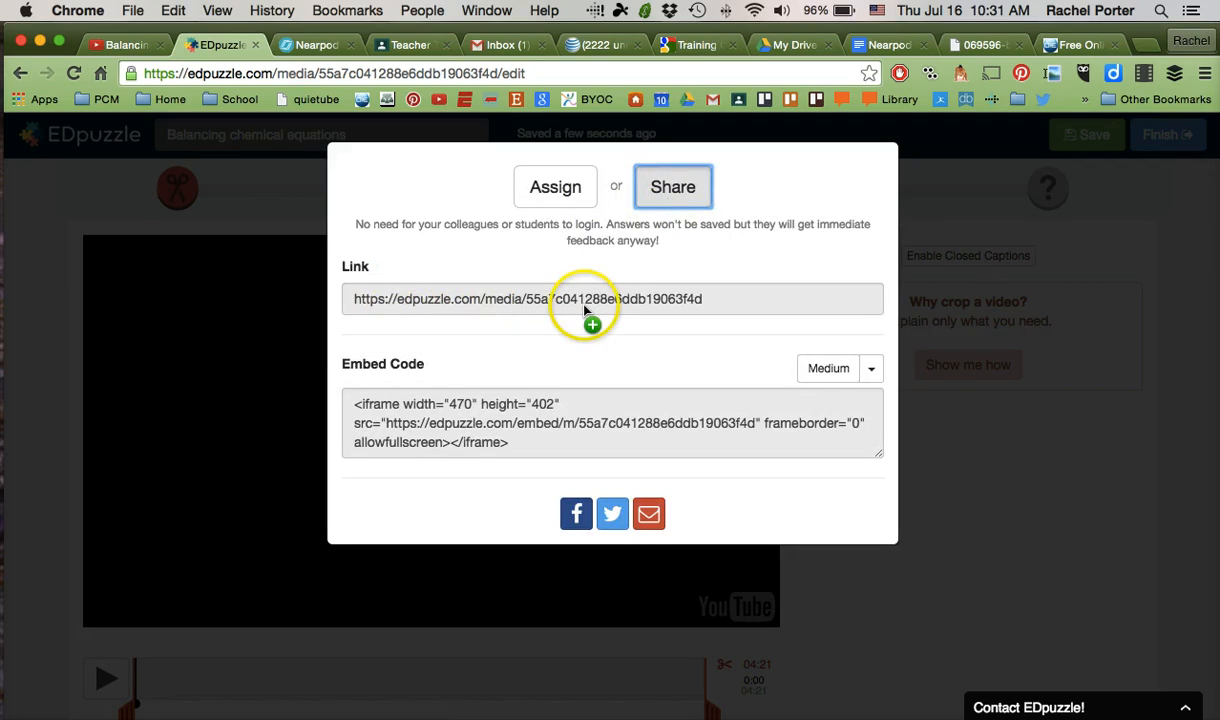
right_click(568, 300)
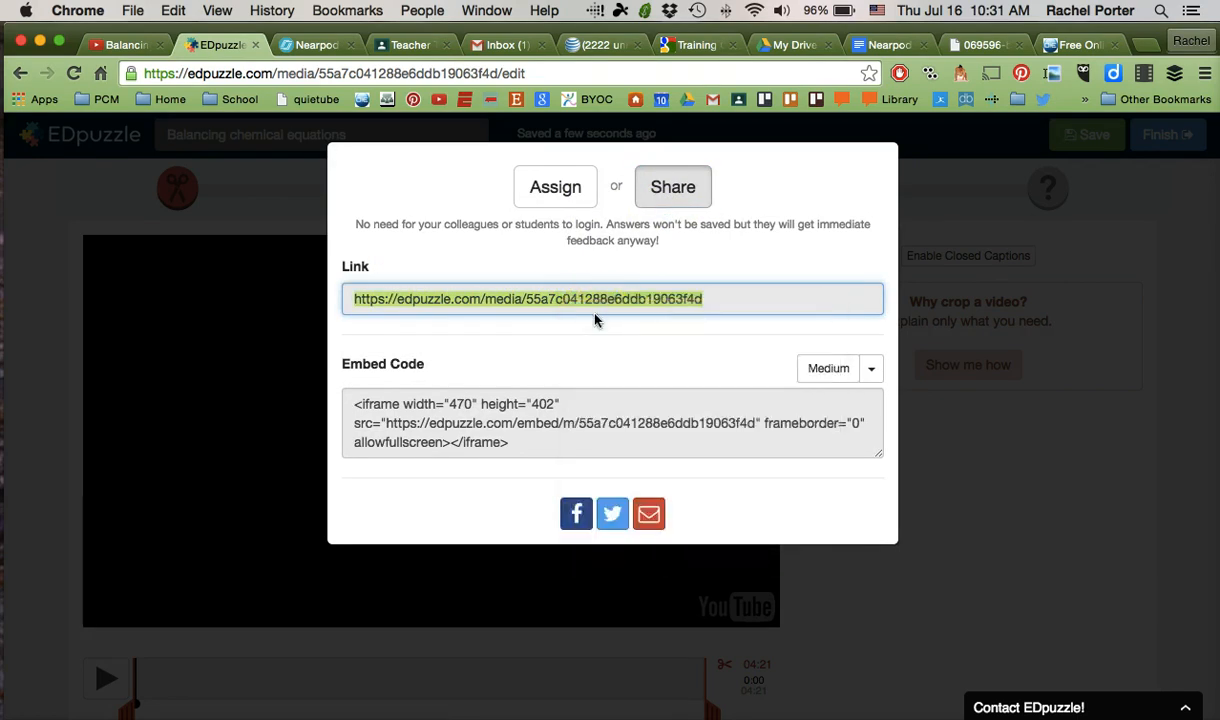
mouse_move(608, 268)
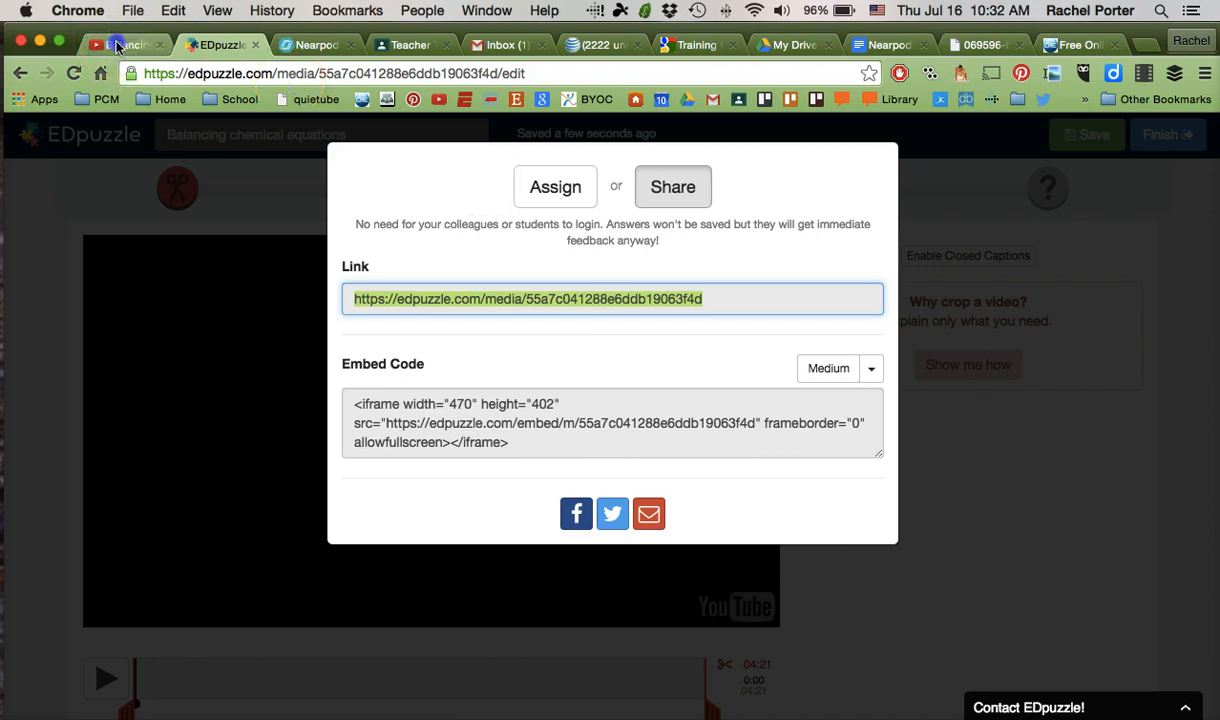
click(120, 44)
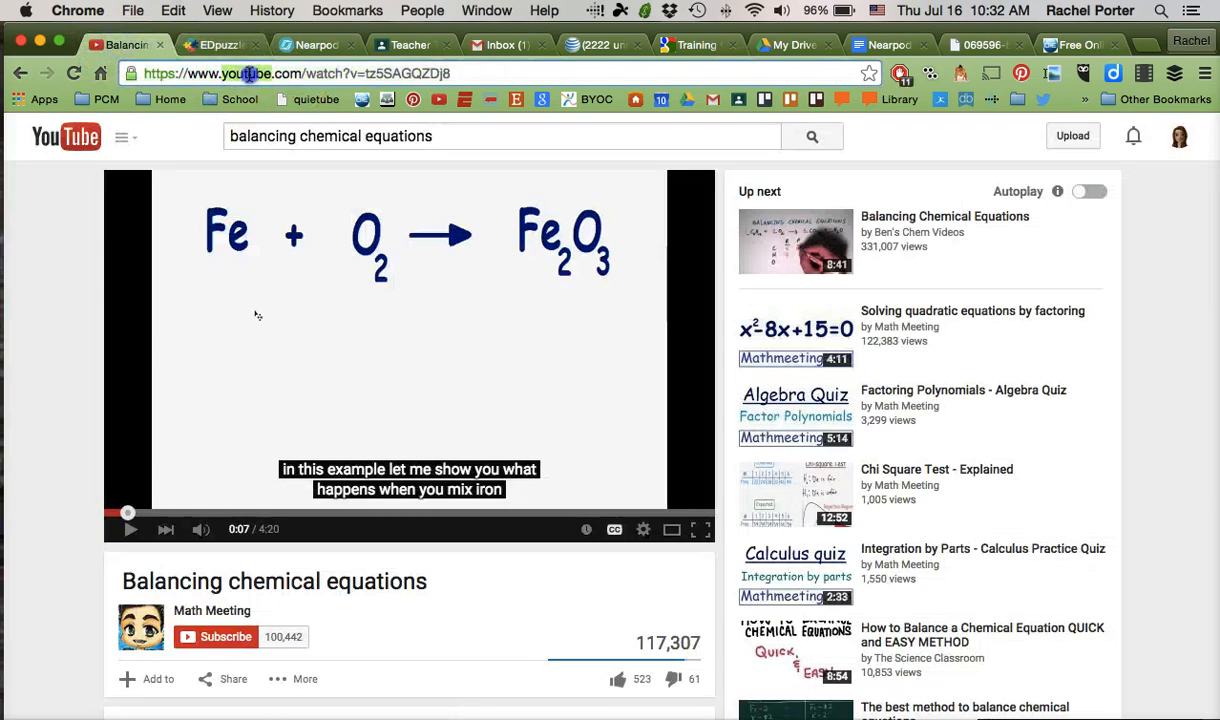
mouse_move(312, 44)
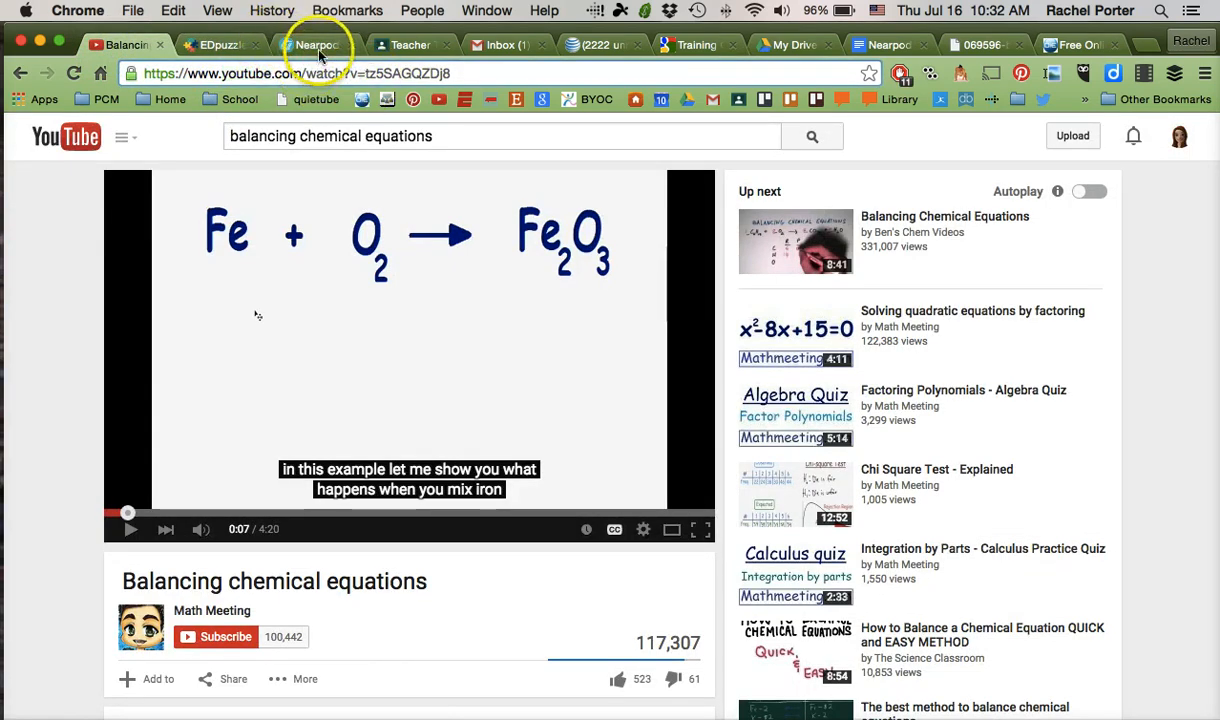
click(316, 44)
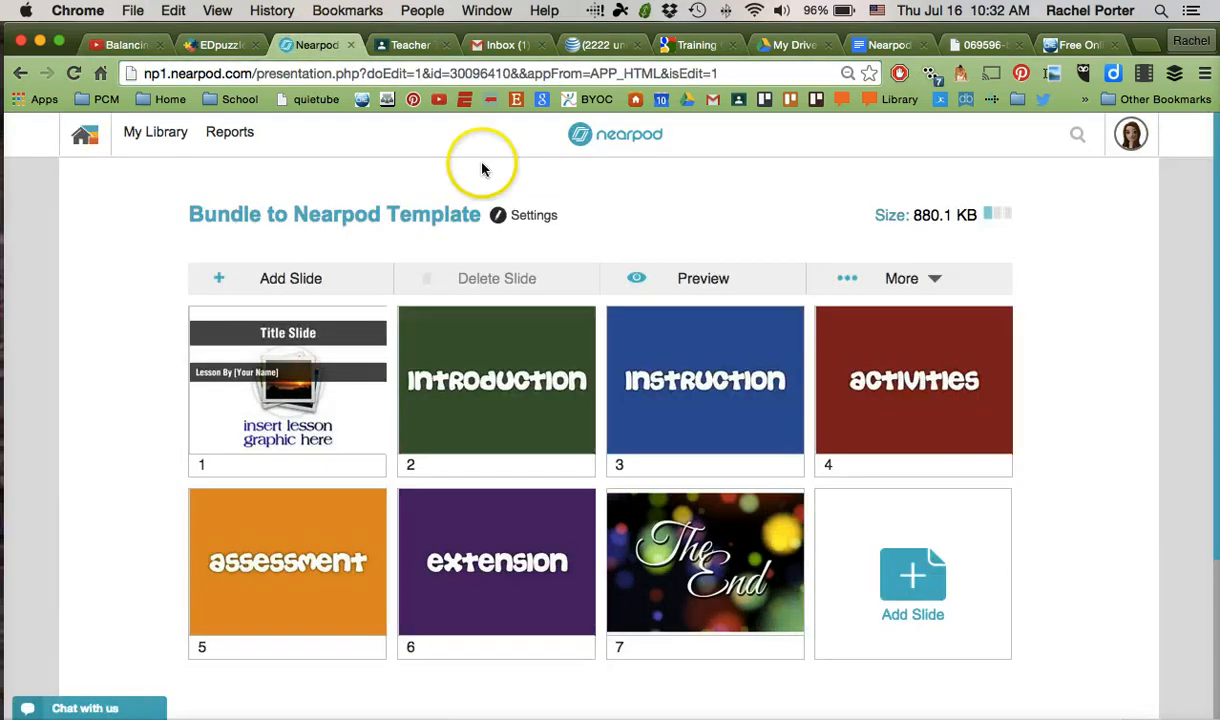
mouse_move(668, 244)
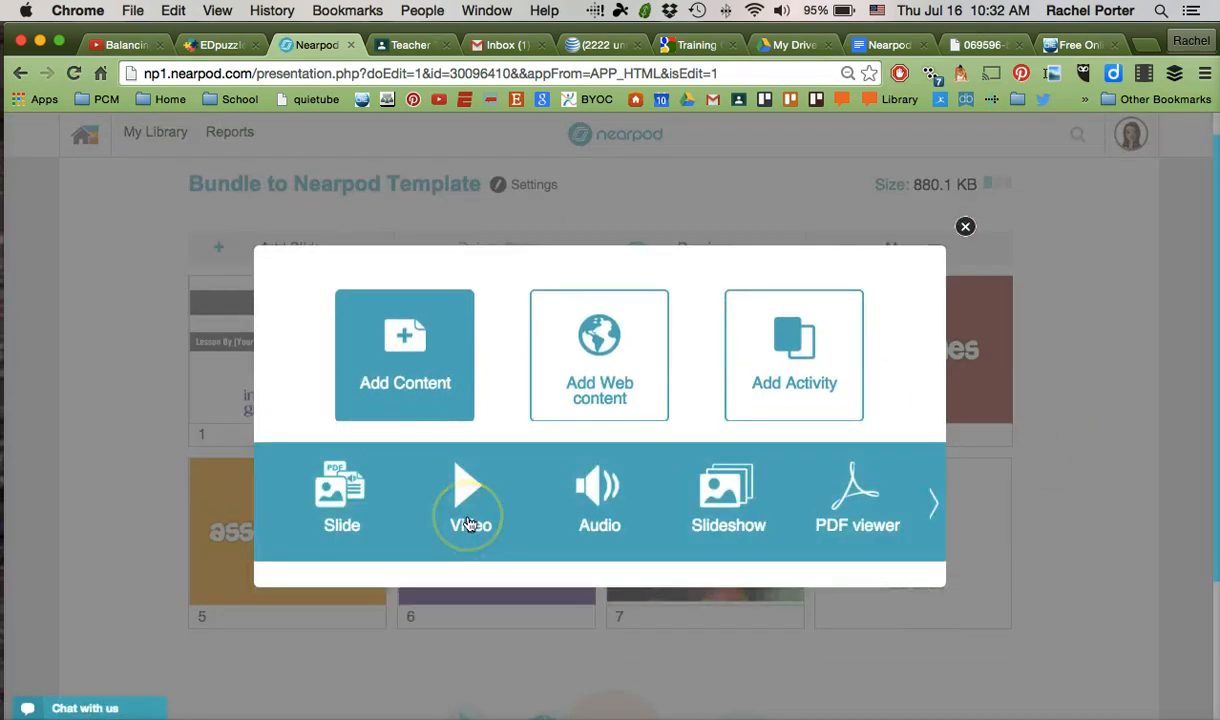
mouse_move(470, 496)
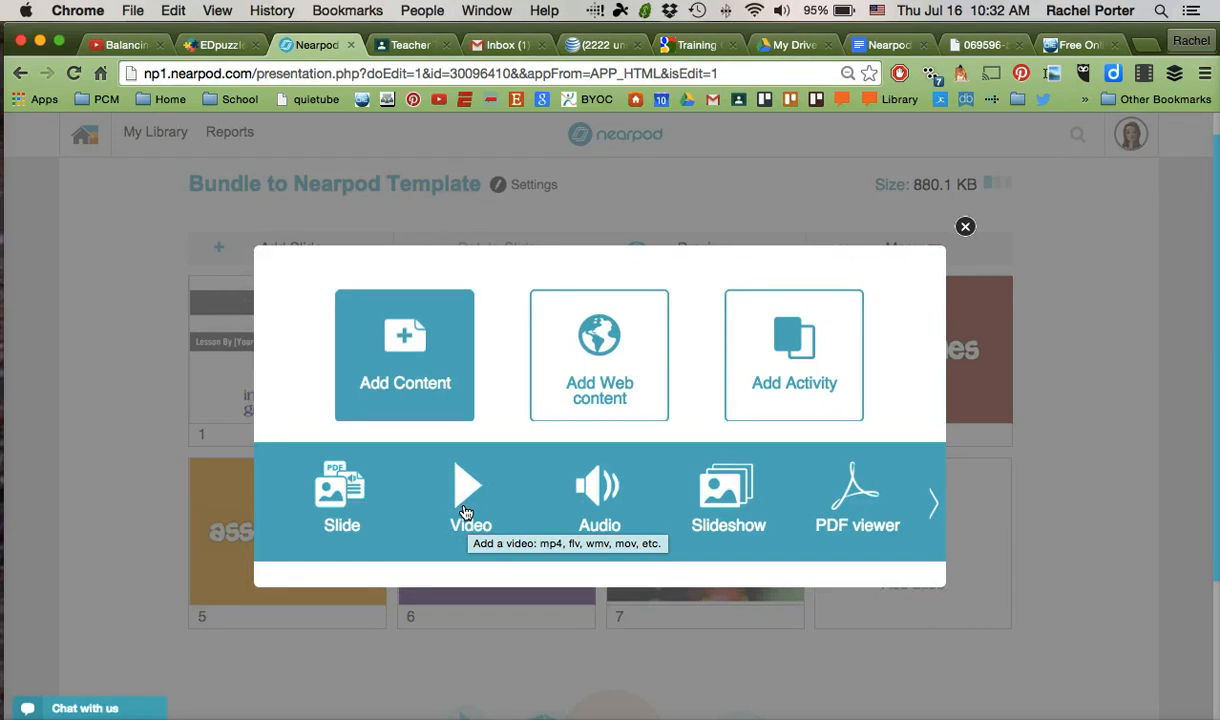
Add a new slide to the Nearpod template and choose web content as its type
click(470, 490)
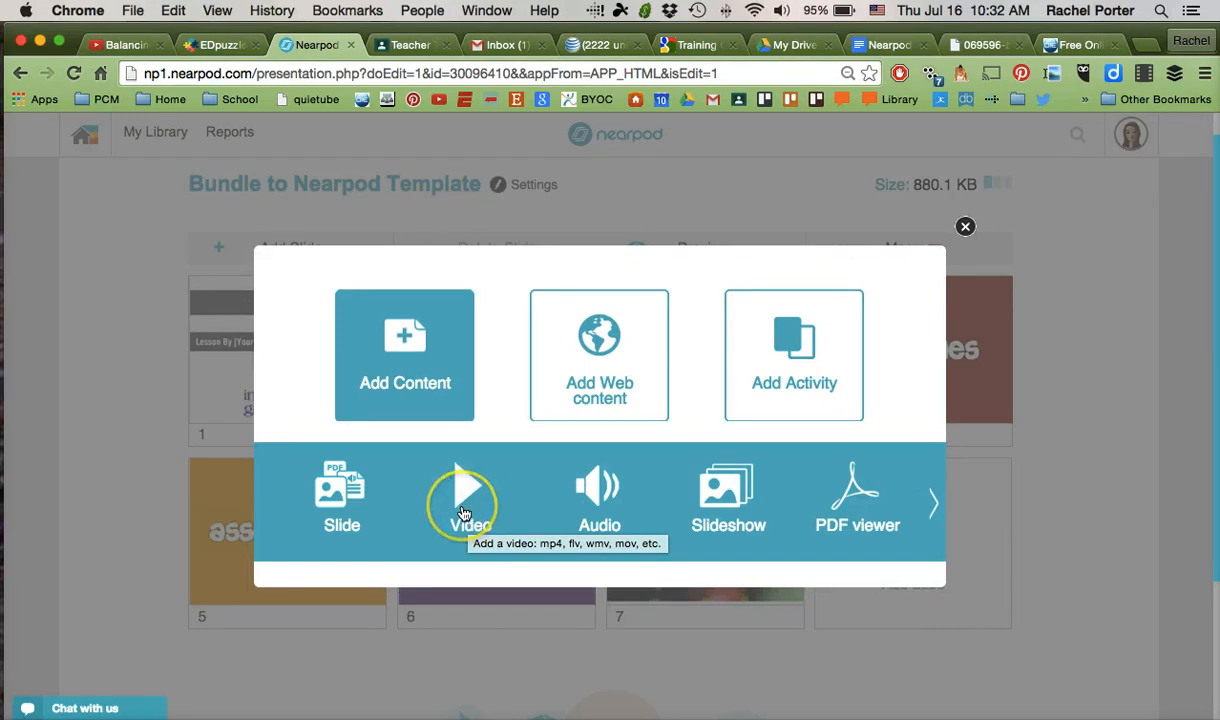
mouse_move(530, 436)
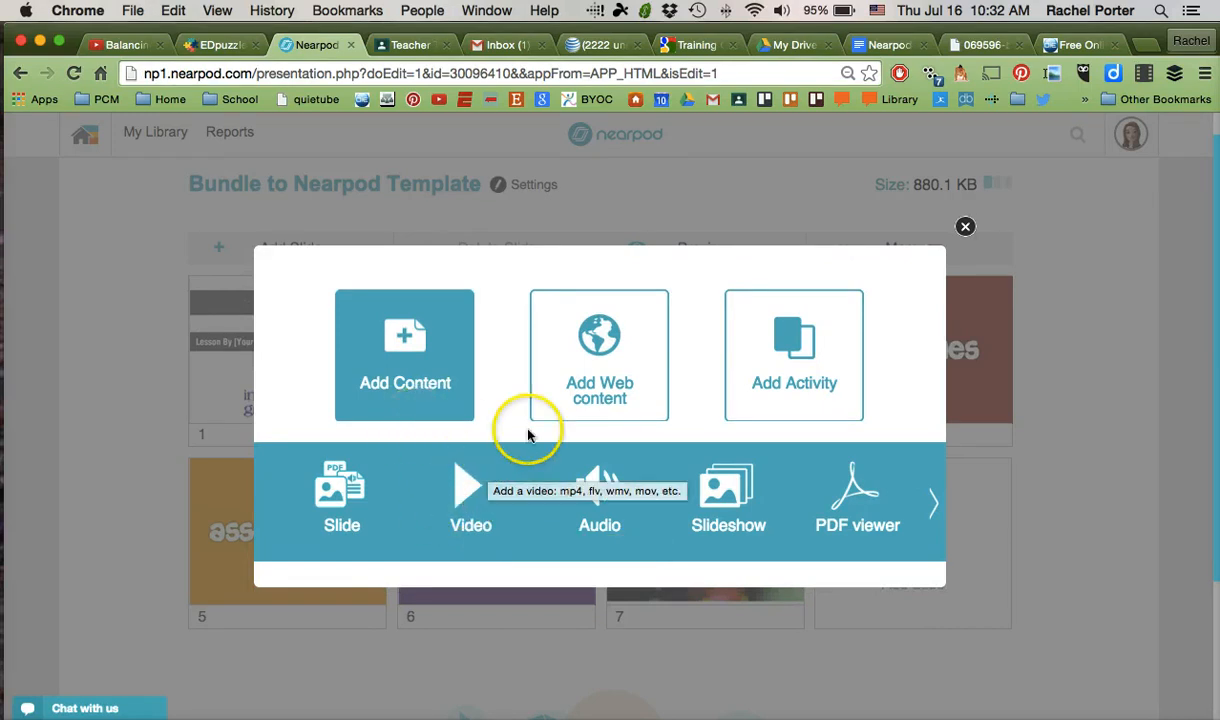
click(600, 356)
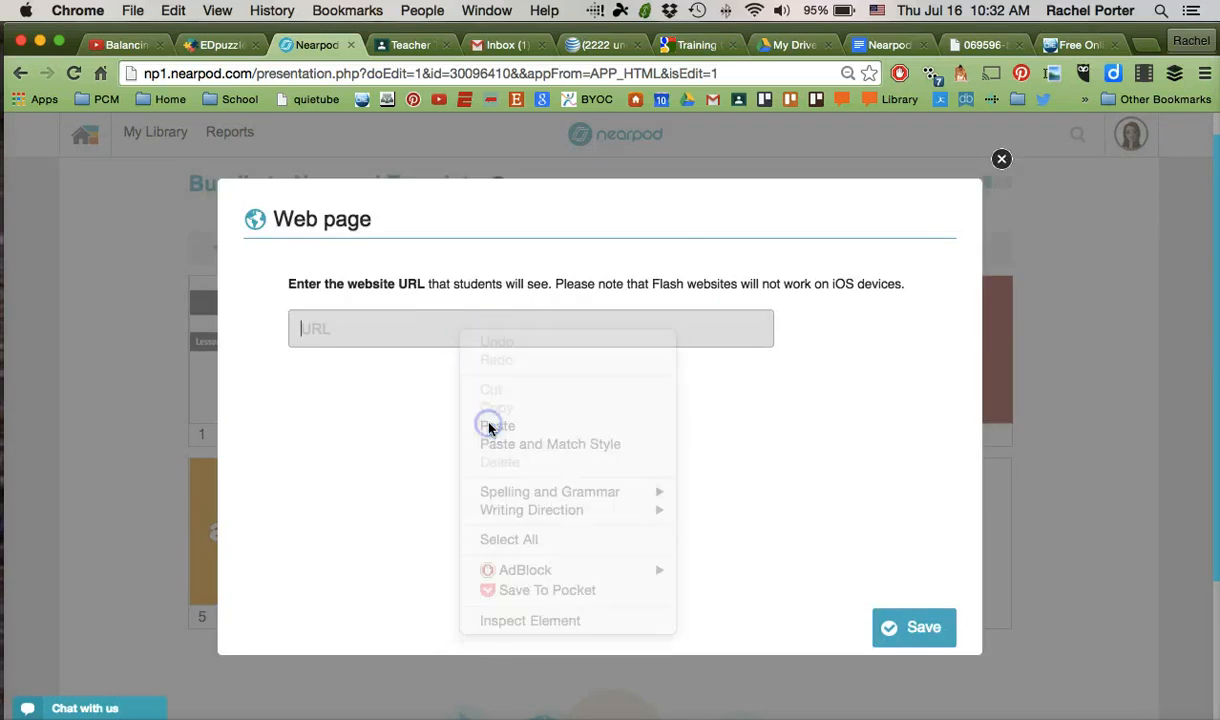
Paste the EDpuzzle link as the Website slide, save it, and move to Google Classroom
click(496, 424)
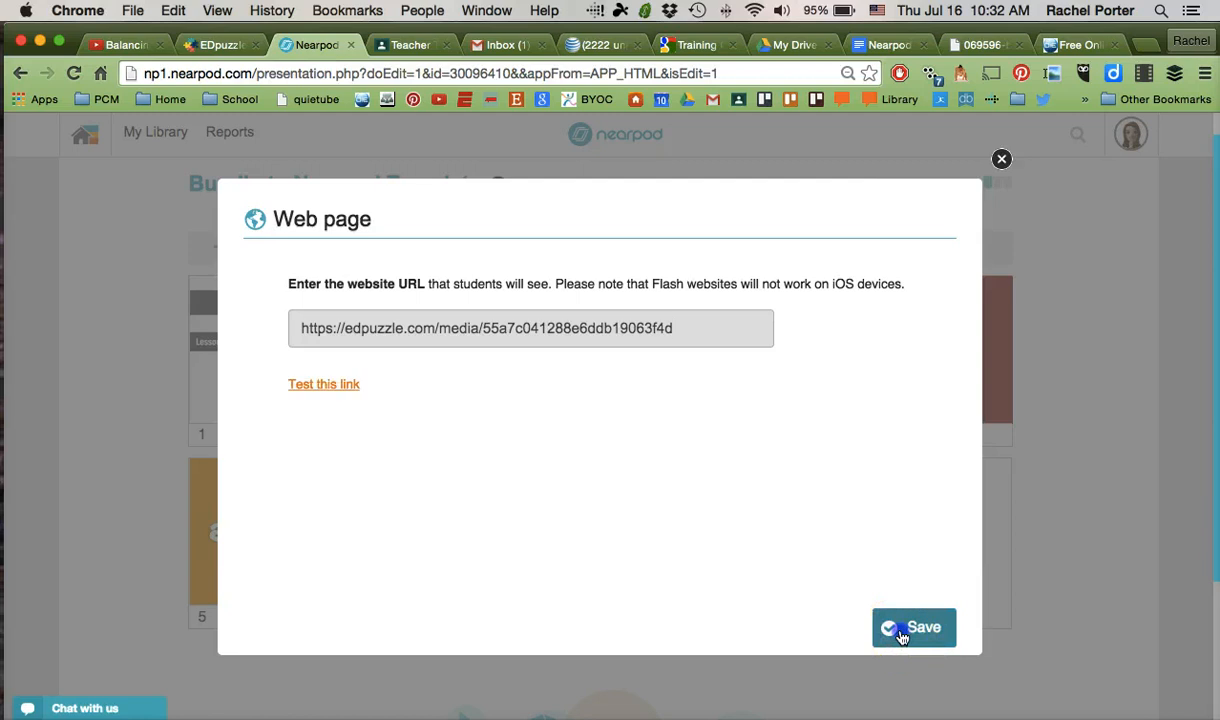
click(912, 628)
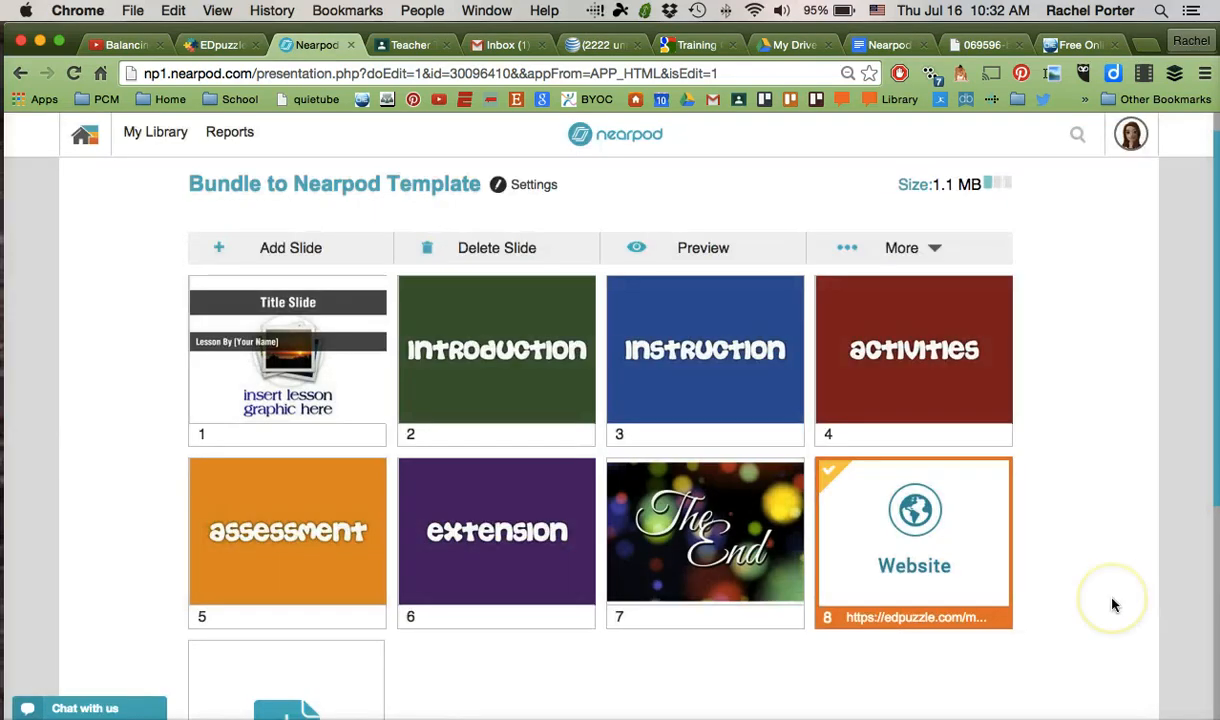
mouse_move(968, 568)
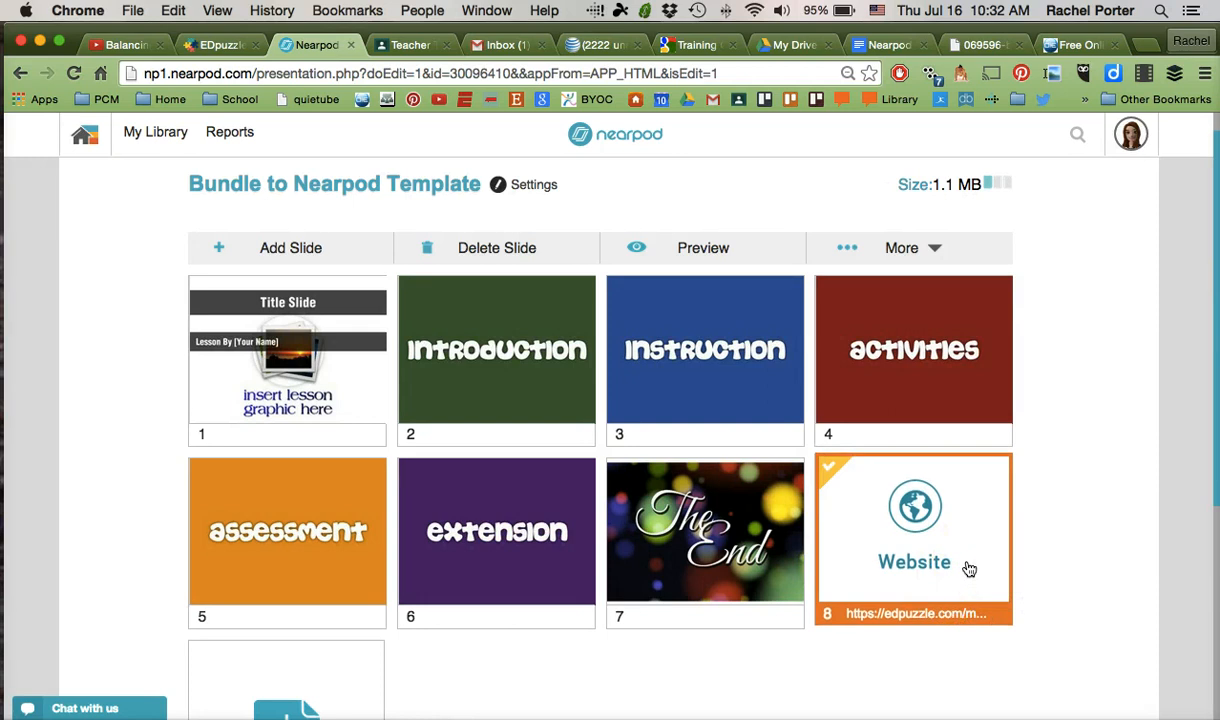
mouse_move(1036, 560)
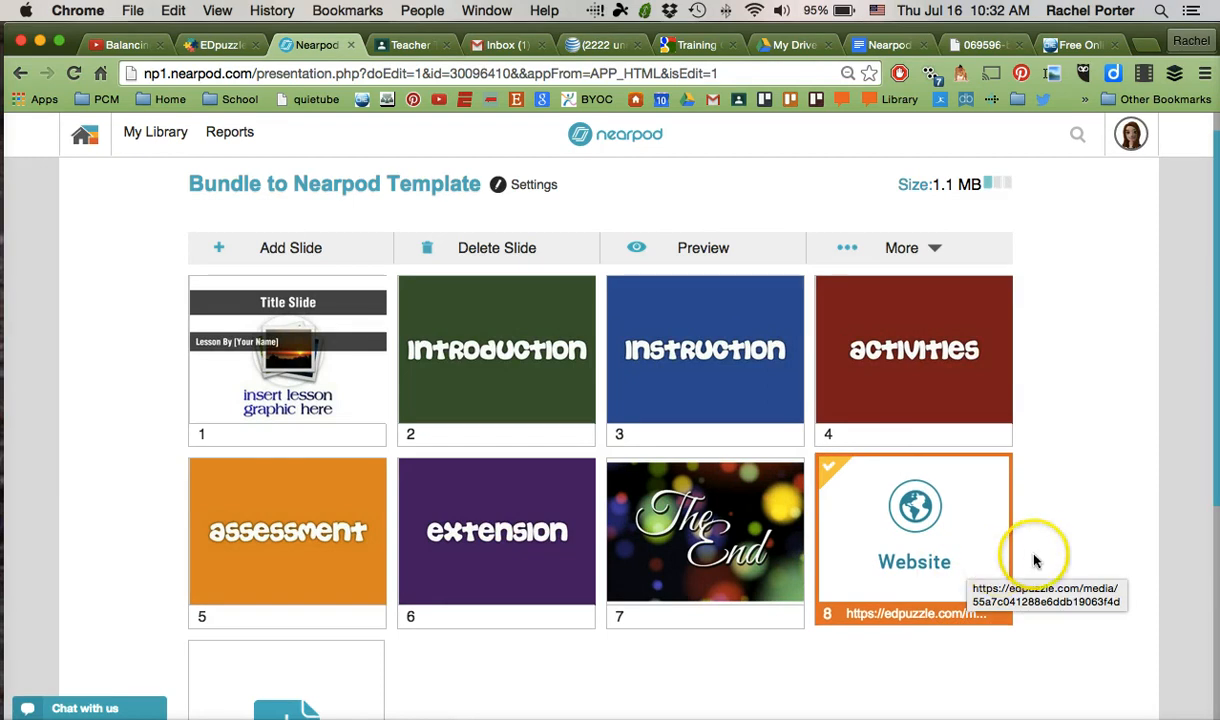
mouse_move(1040, 556)
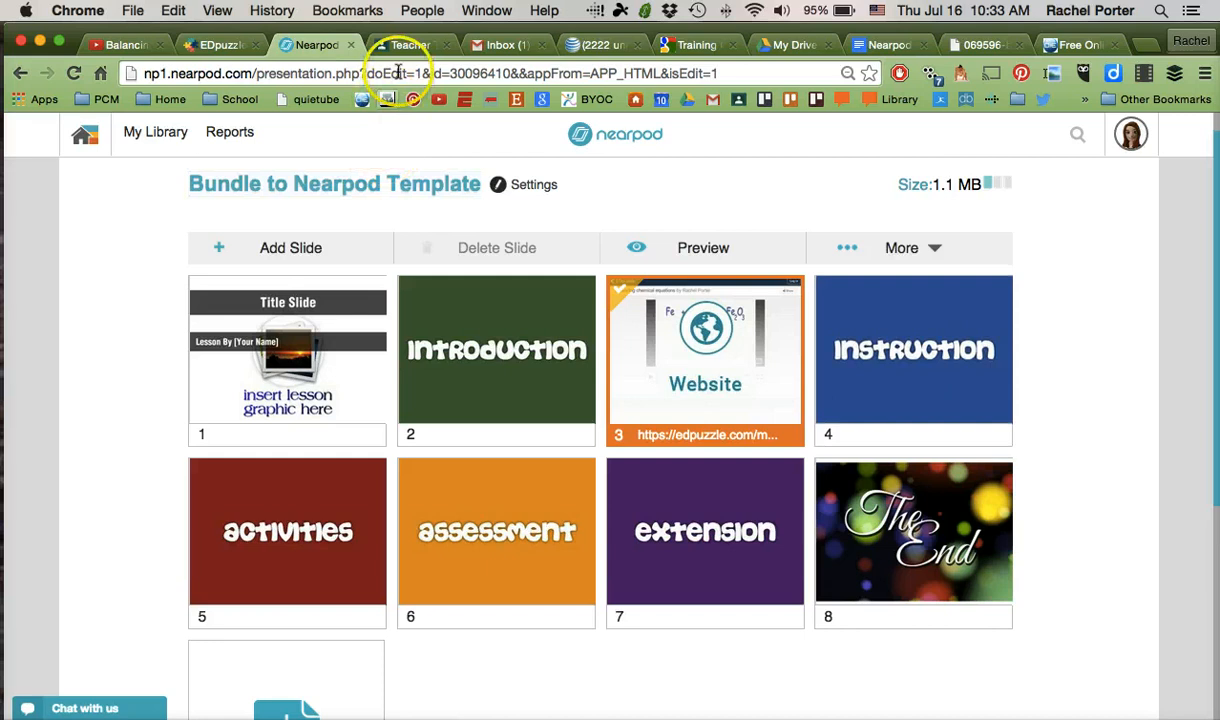
click(410, 44)
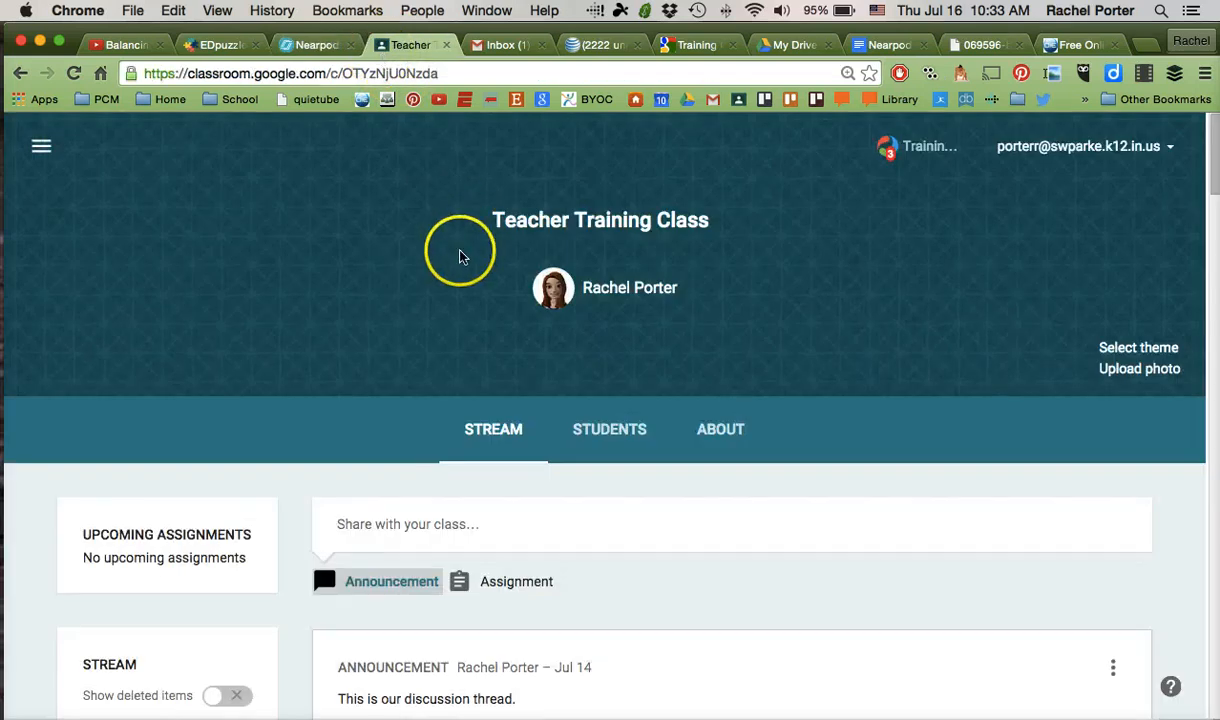
mouse_move(518, 580)
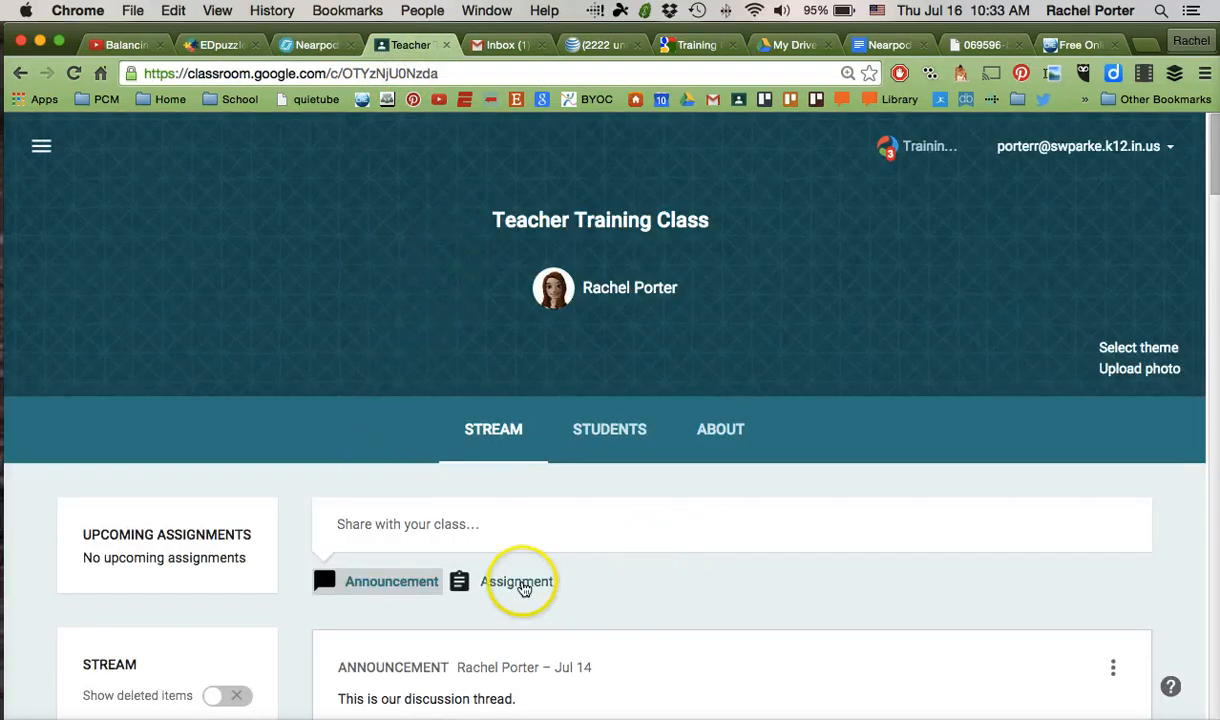
Draft an assignment 'How To Balance Equations Video' asking students to watch the video and submit when done
click(516, 580)
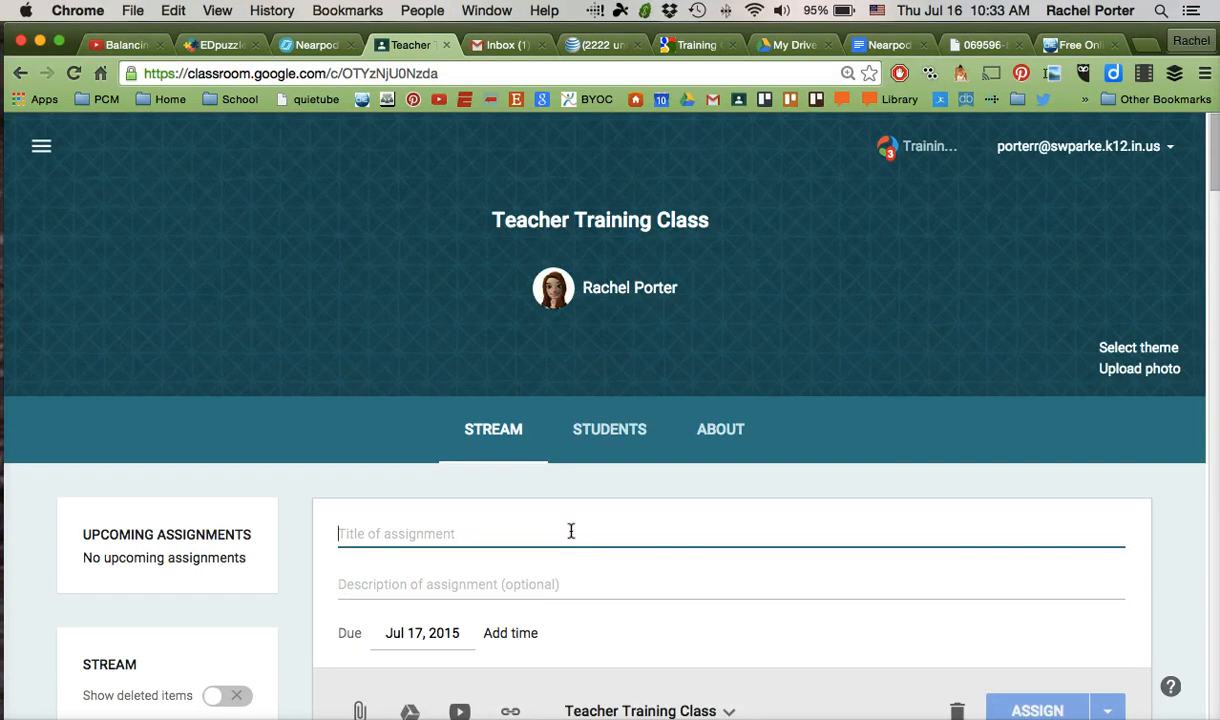
text(How To B)
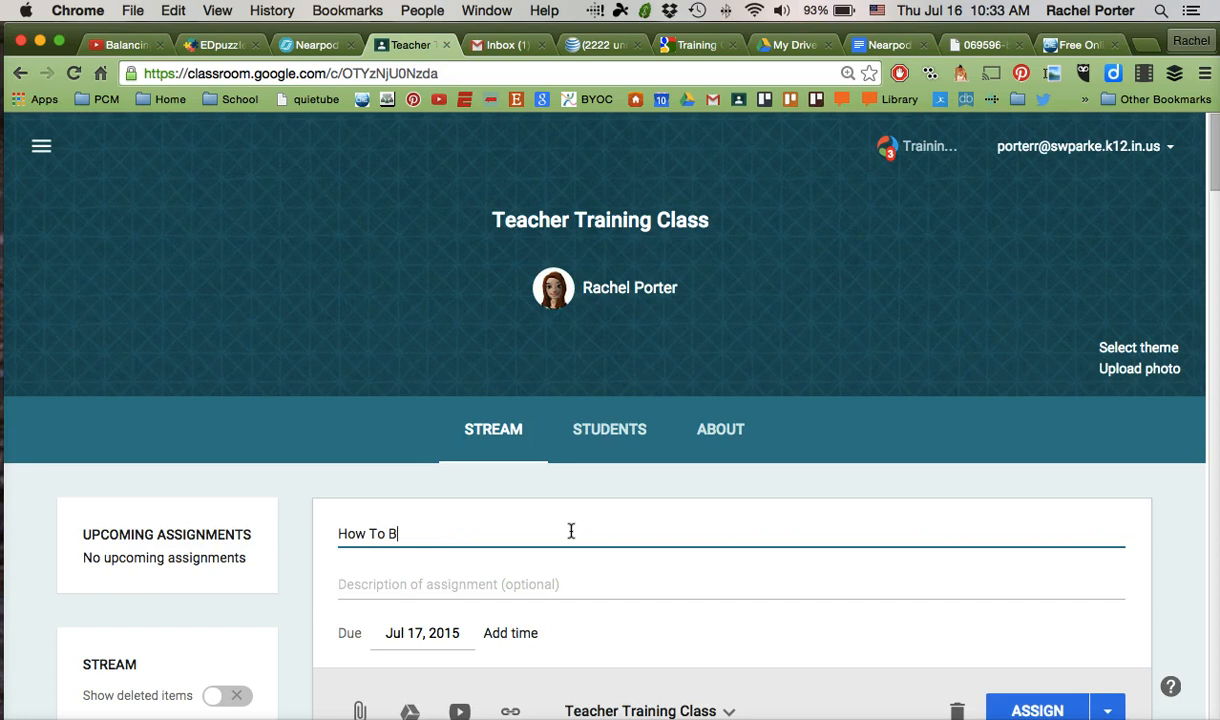
text(alac)
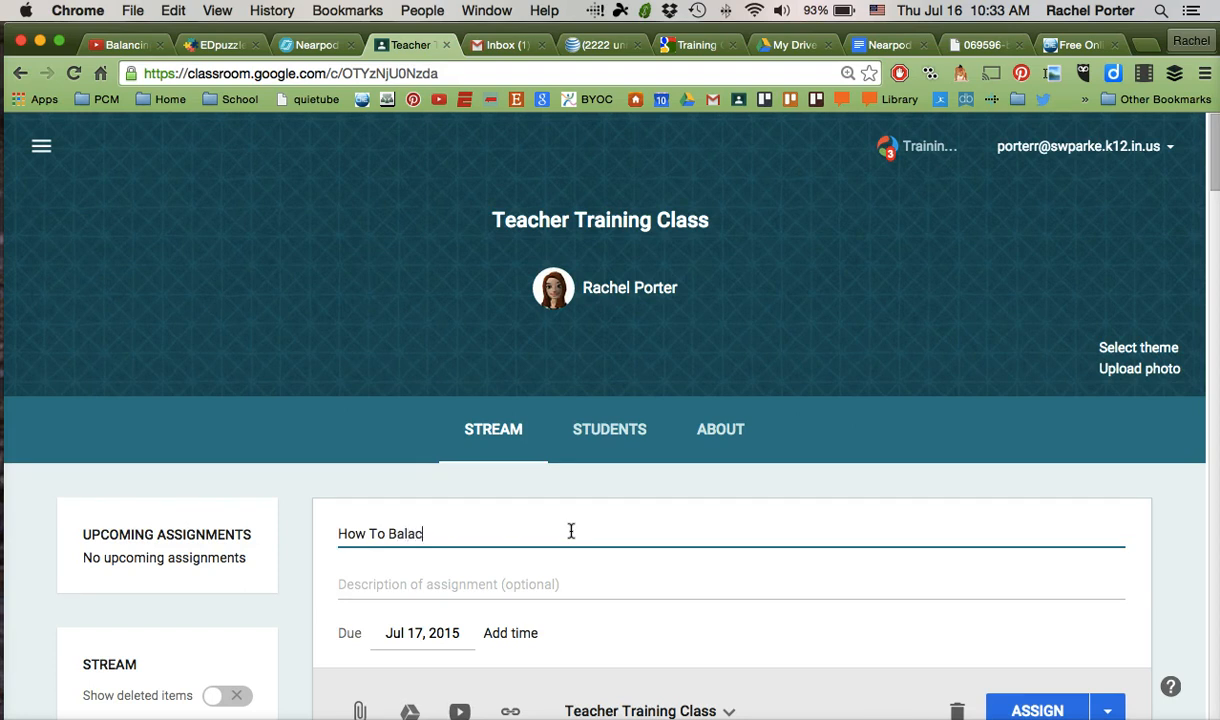
key(Backspace)
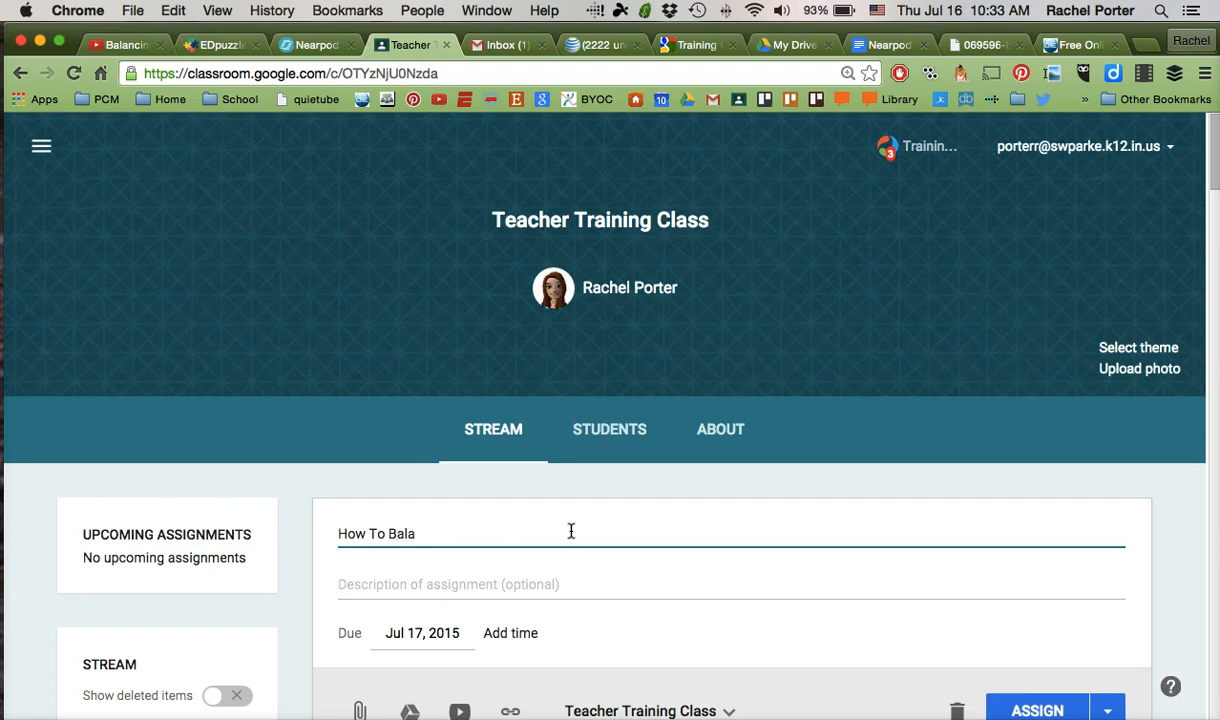
text(nce E)
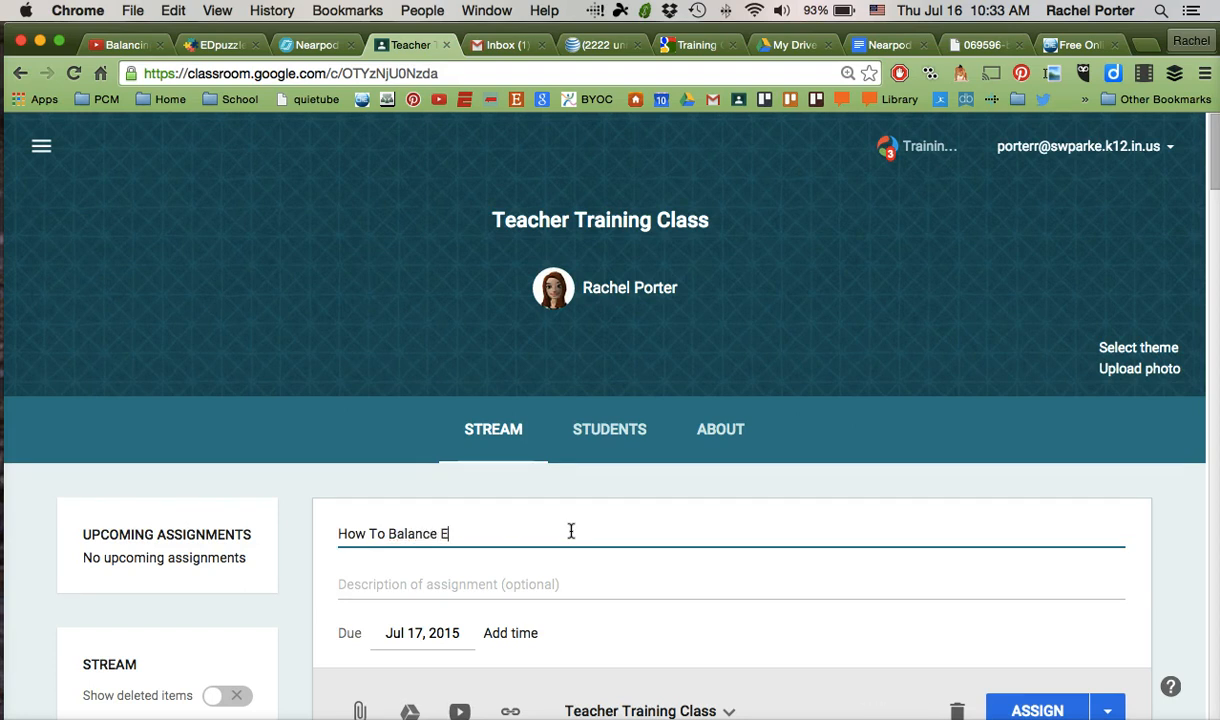
text(quations Vi)
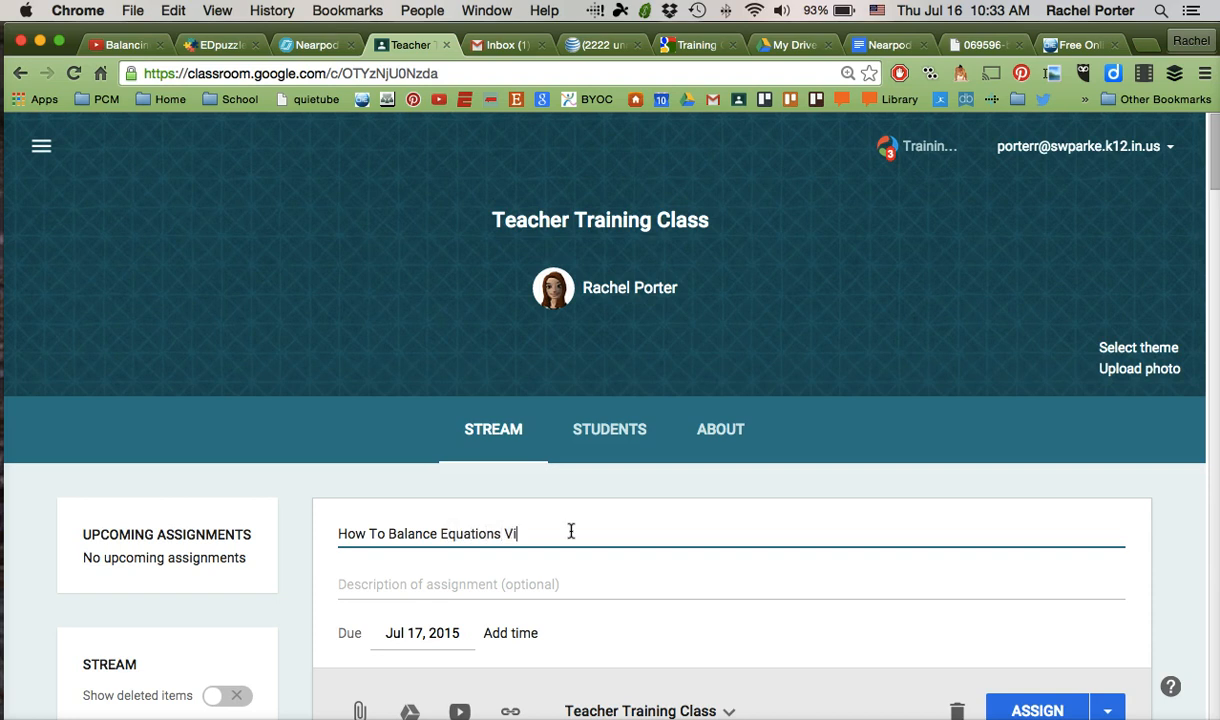
text(deo)
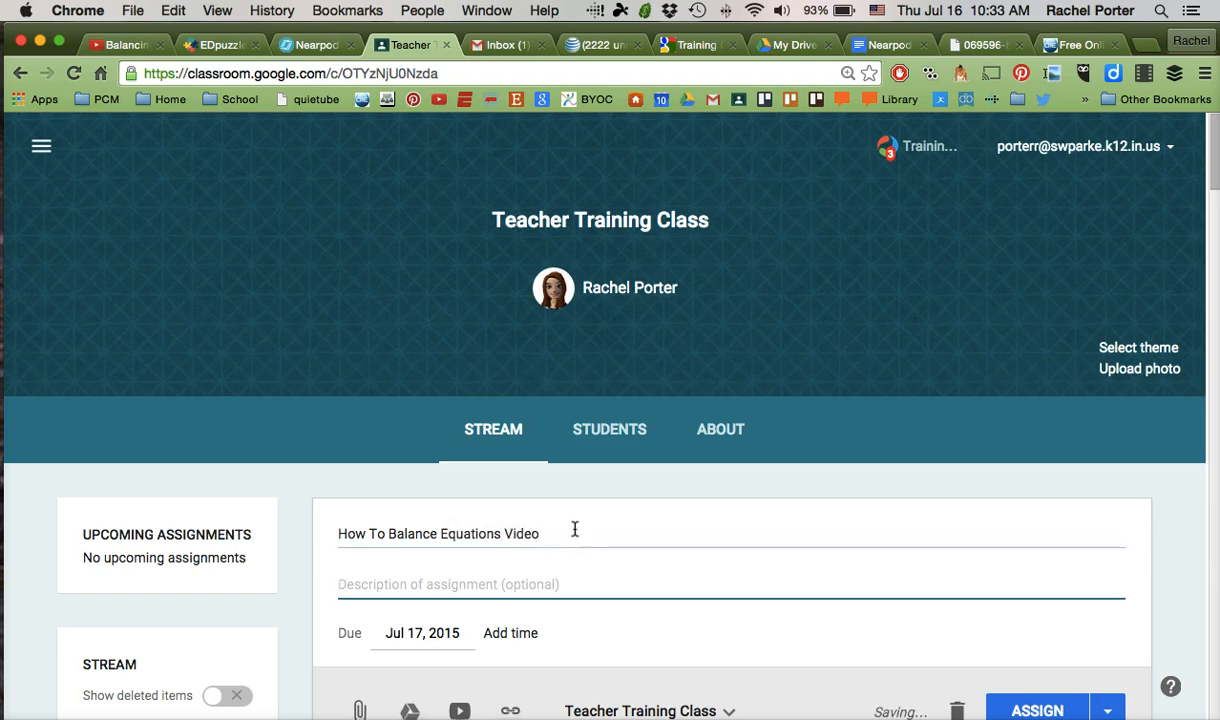
text(Pl)
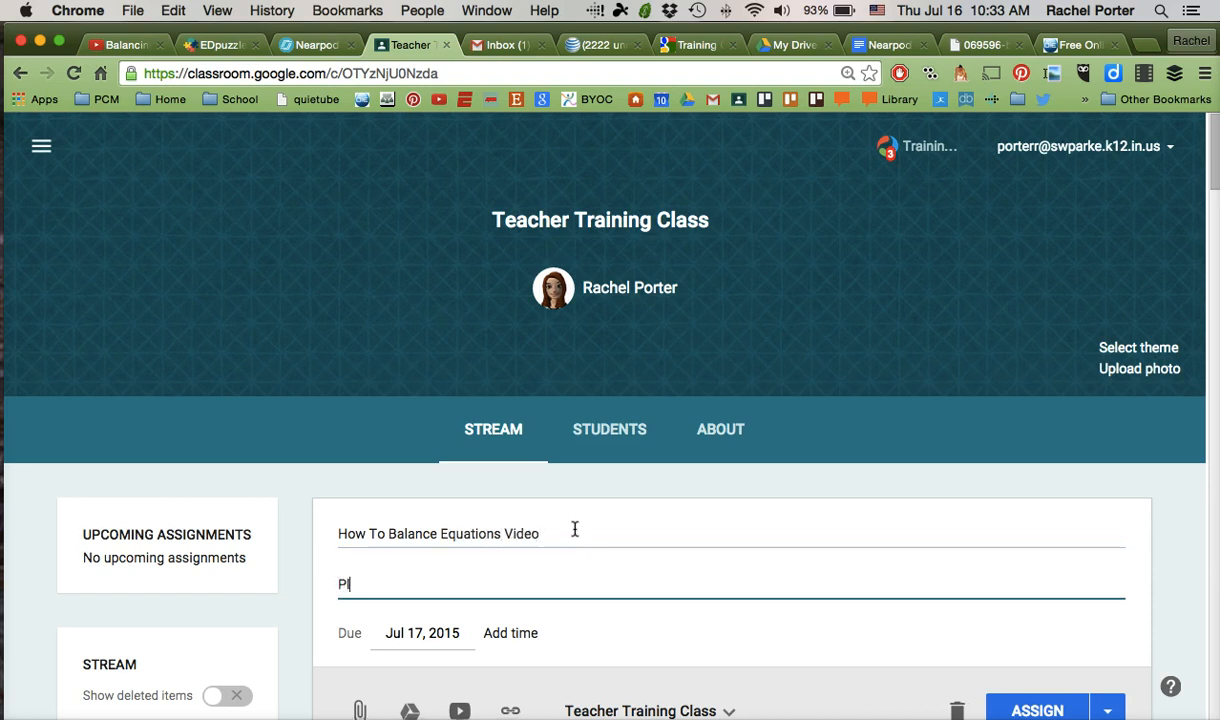
text(lease watch this vi)
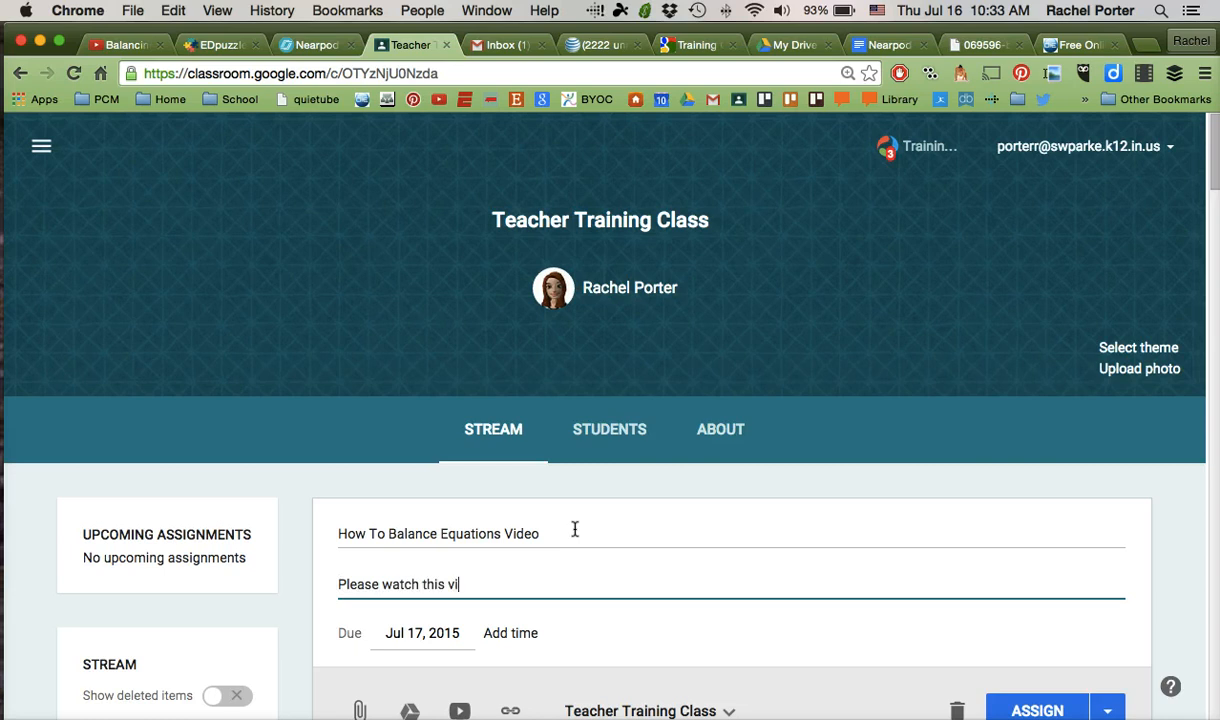
text(deo and su)
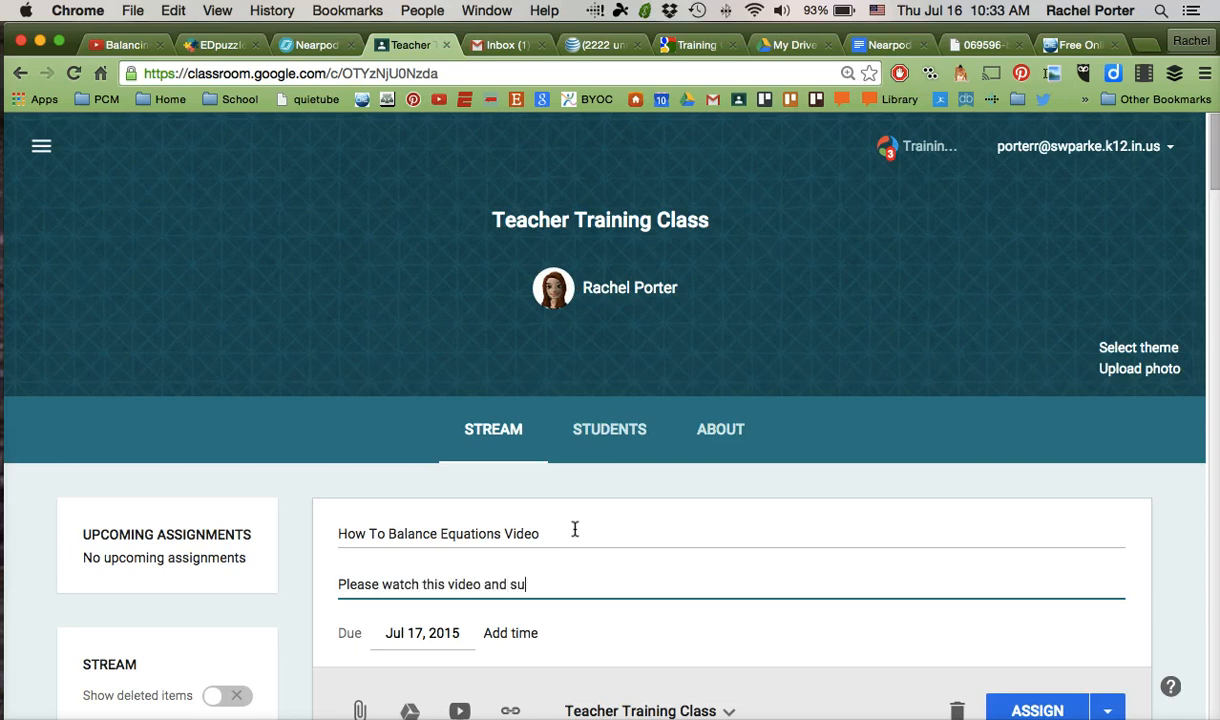
text(bmit t)
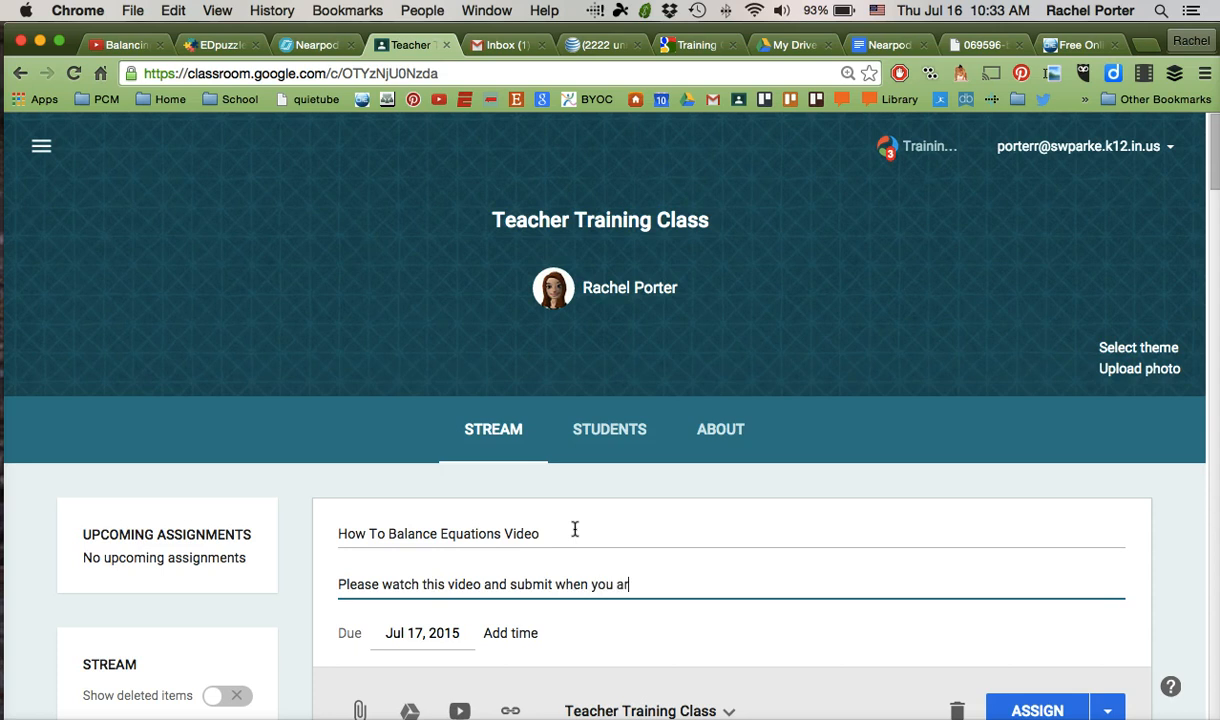
text(e done.)
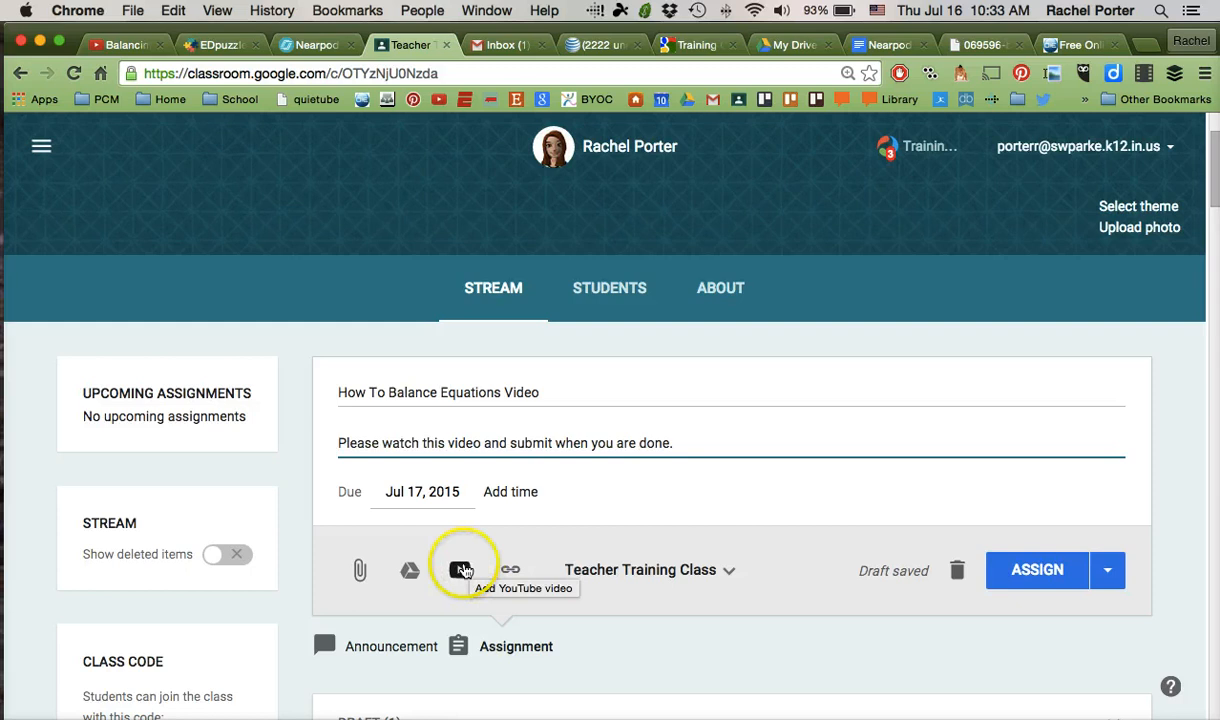
mouse_move(510, 570)
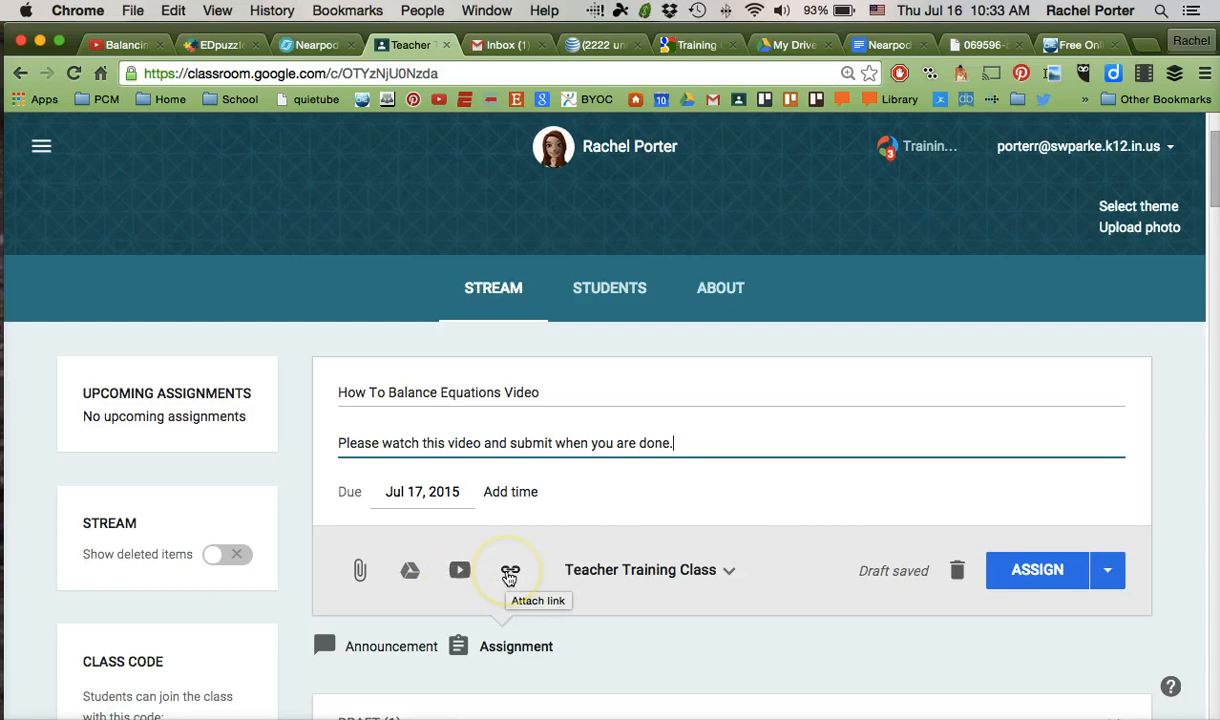
Paste the EDpuzzle link as the assignment's attachment and assign it to the class
right_click(420, 552)
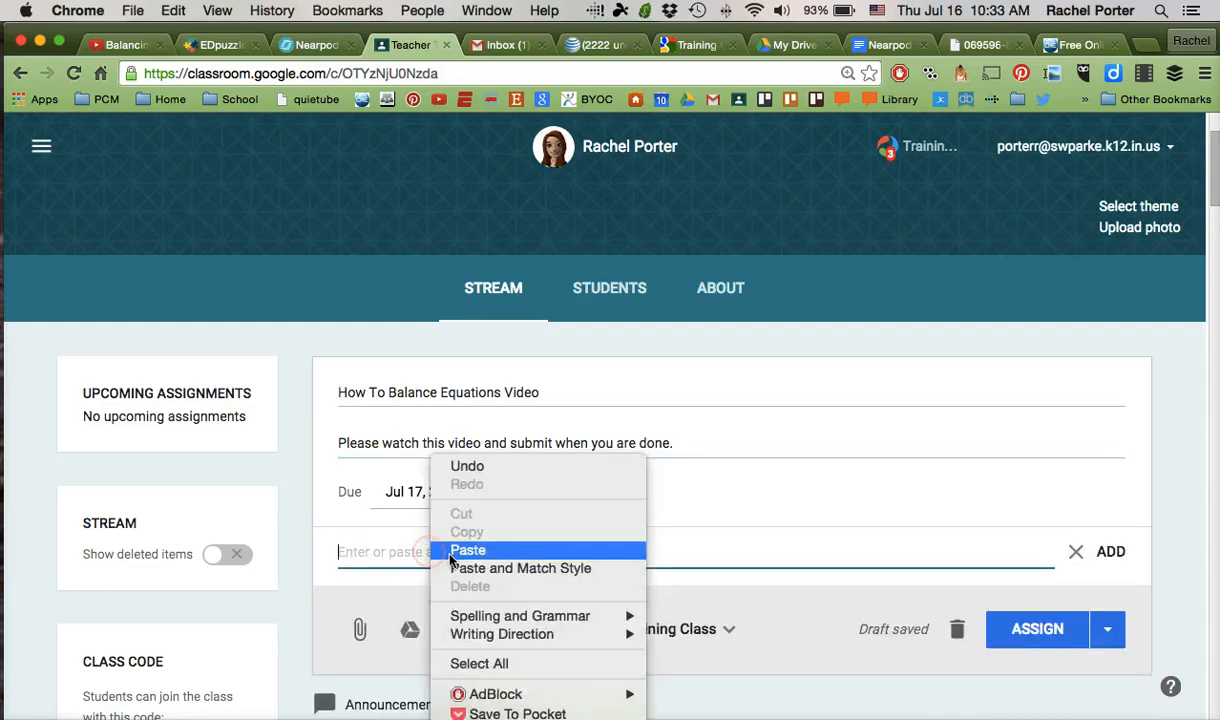
click(468, 550)
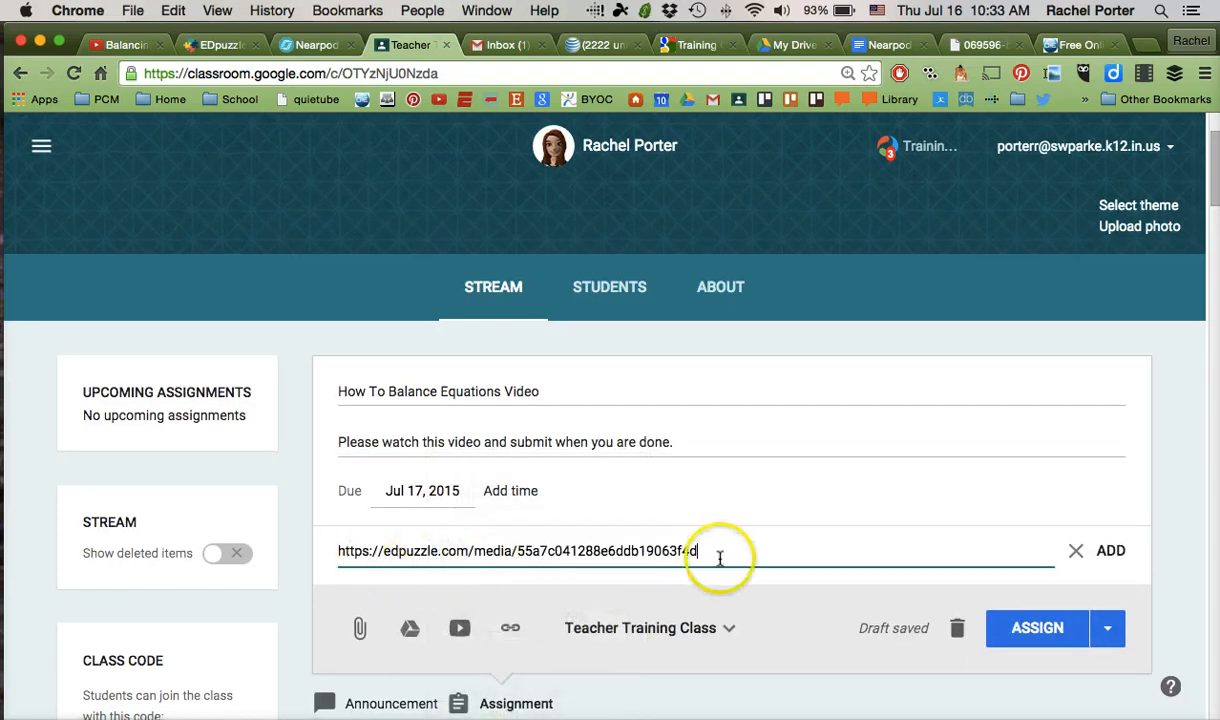
click(1110, 550)
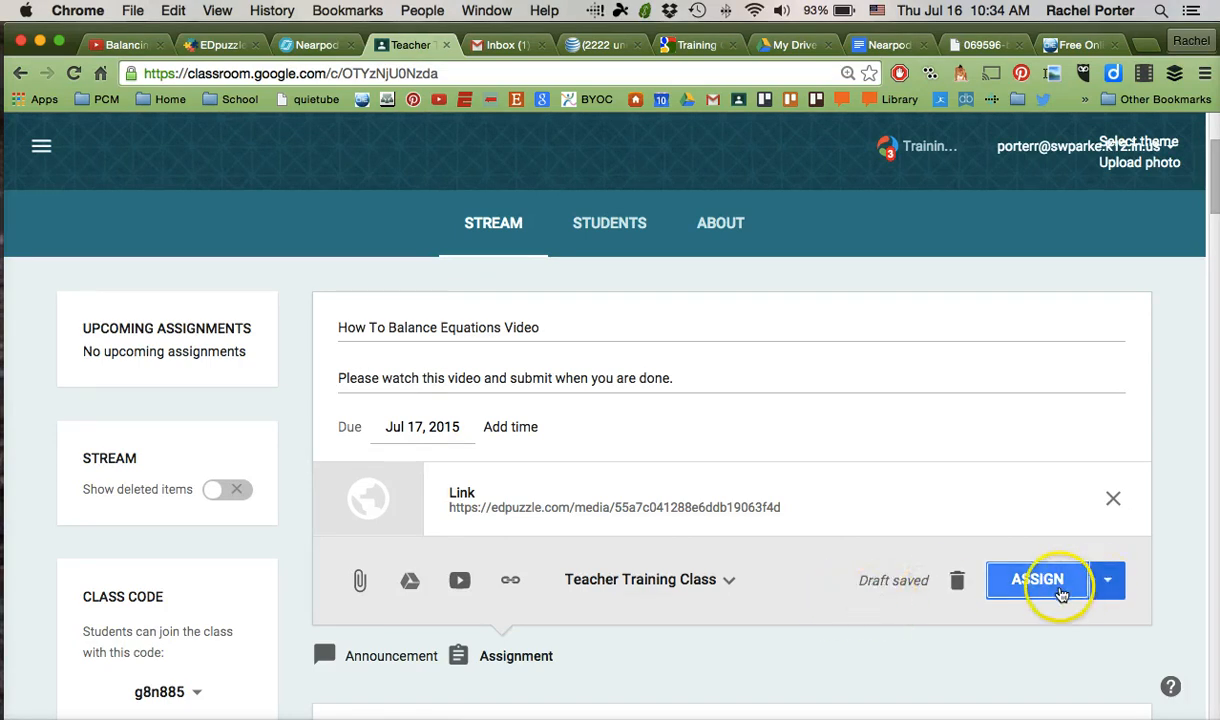
click(1038, 580)
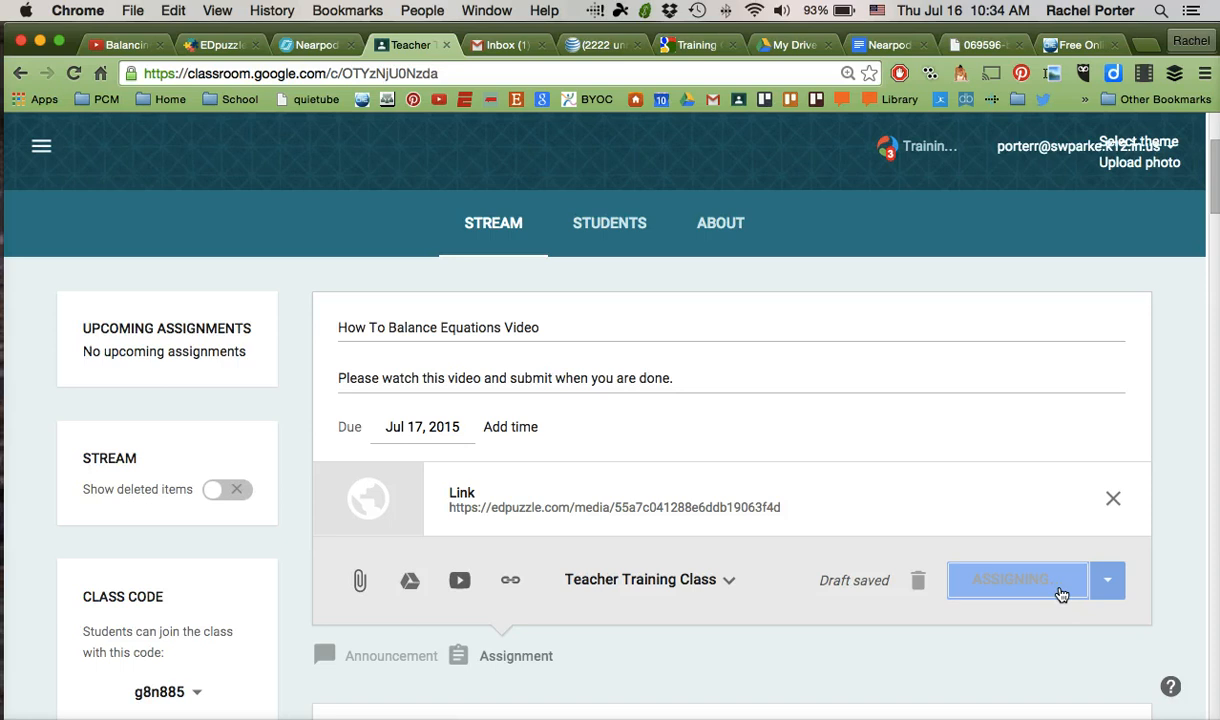
click(1016, 580)
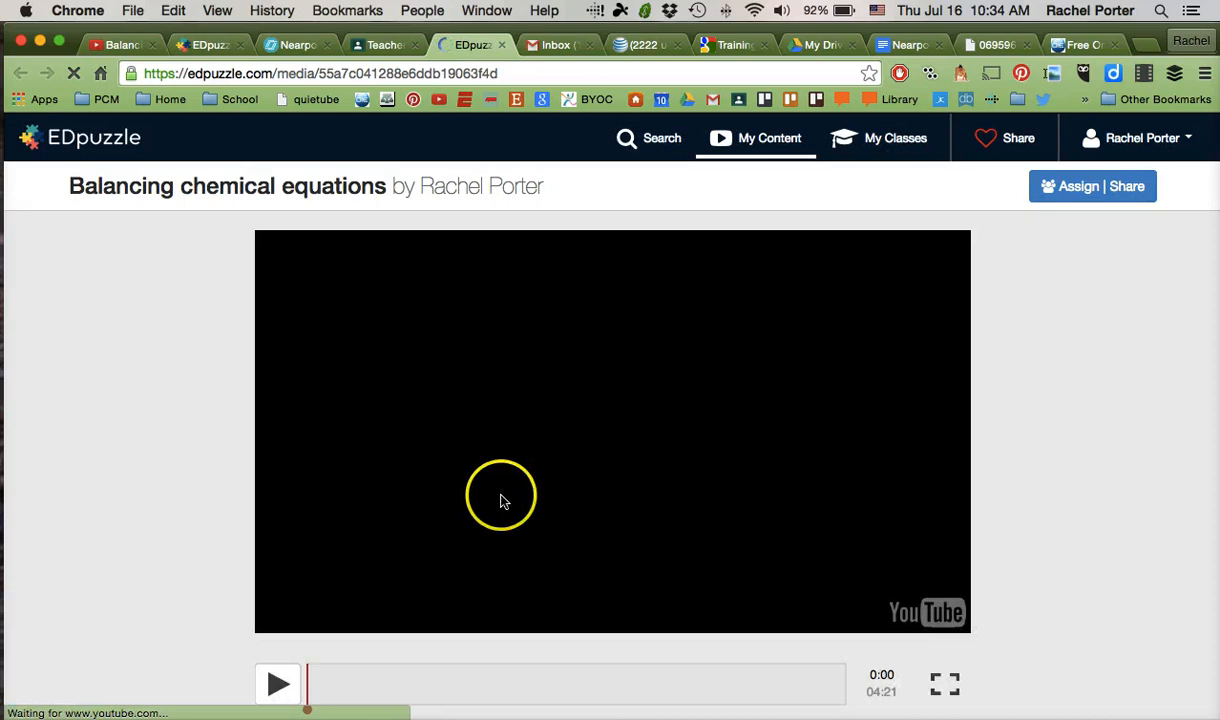
mouse_move(776, 516)
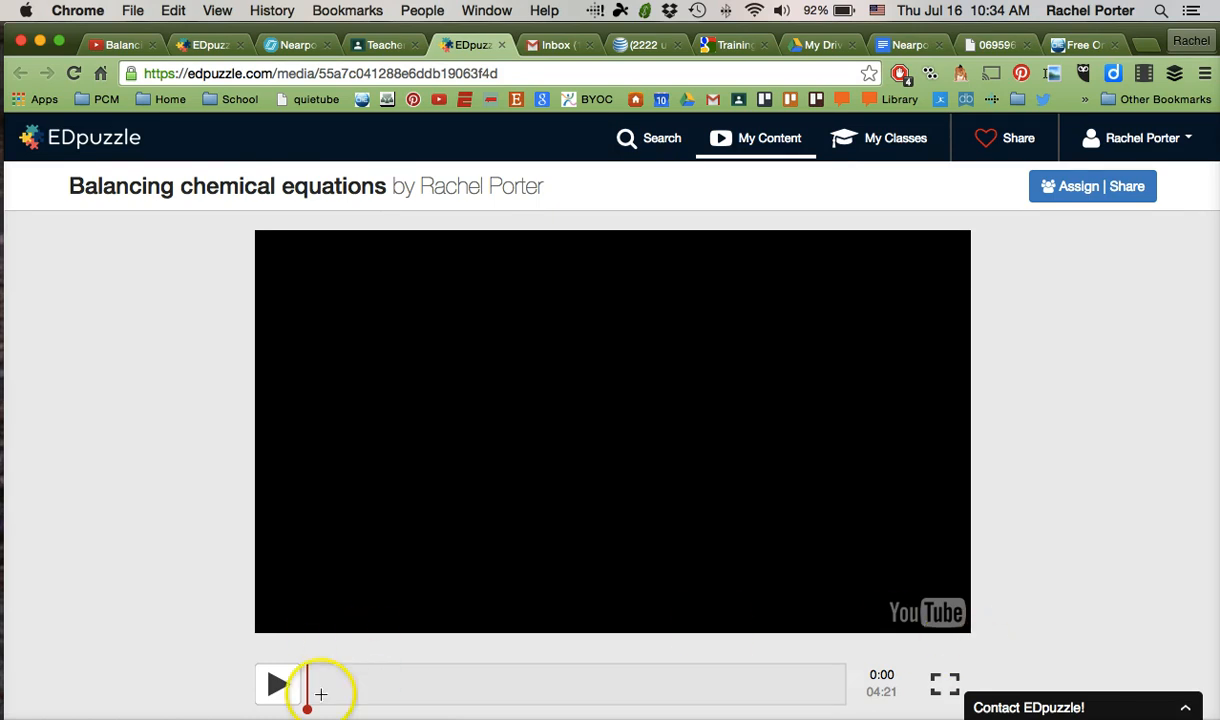
mouse_move(398, 548)
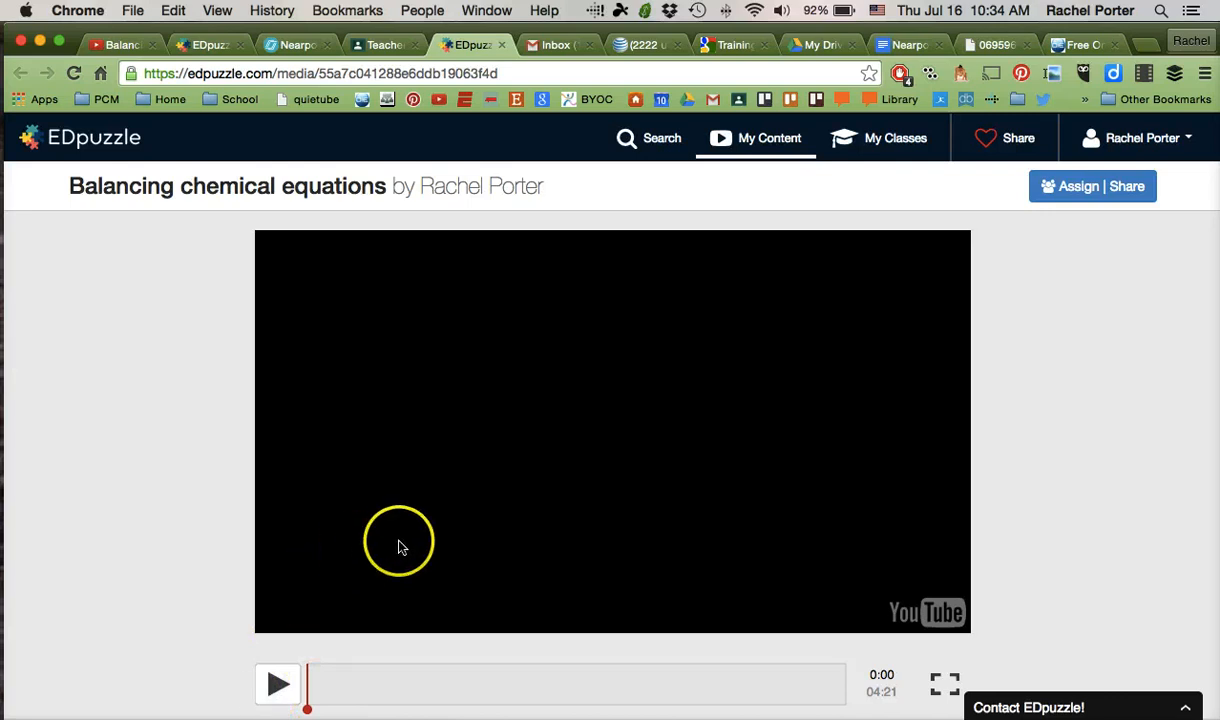
mouse_move(400, 548)
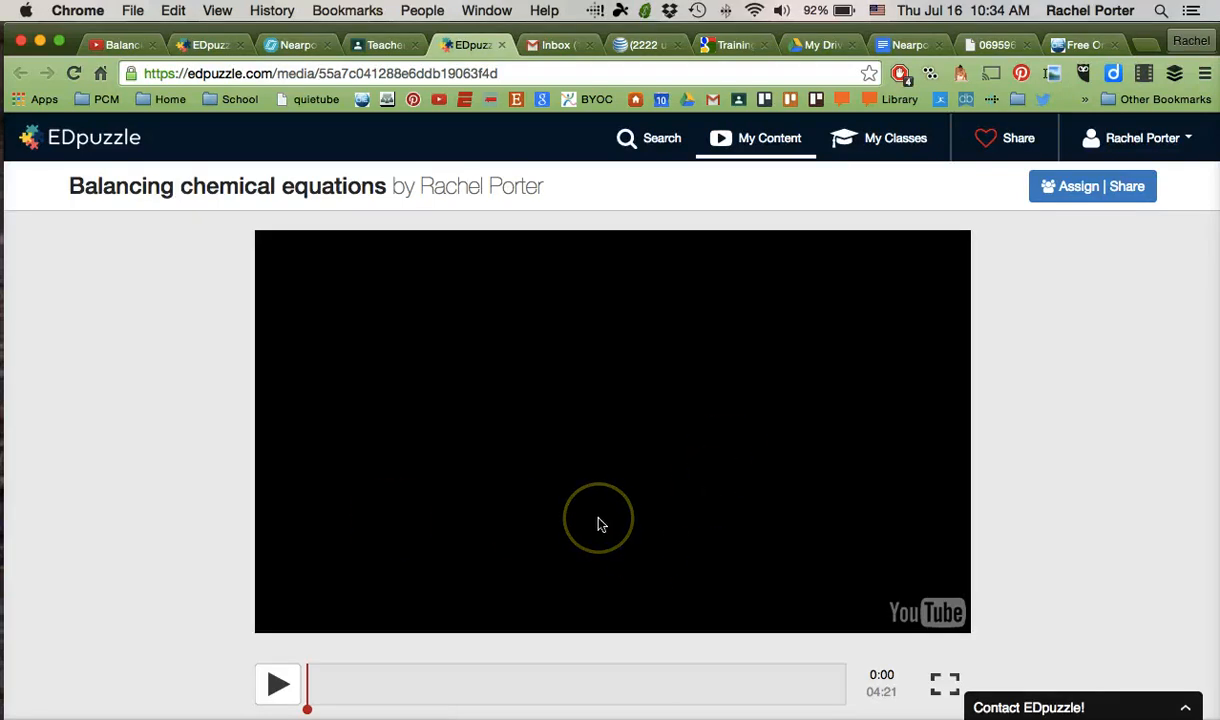
mouse_move(396, 414)
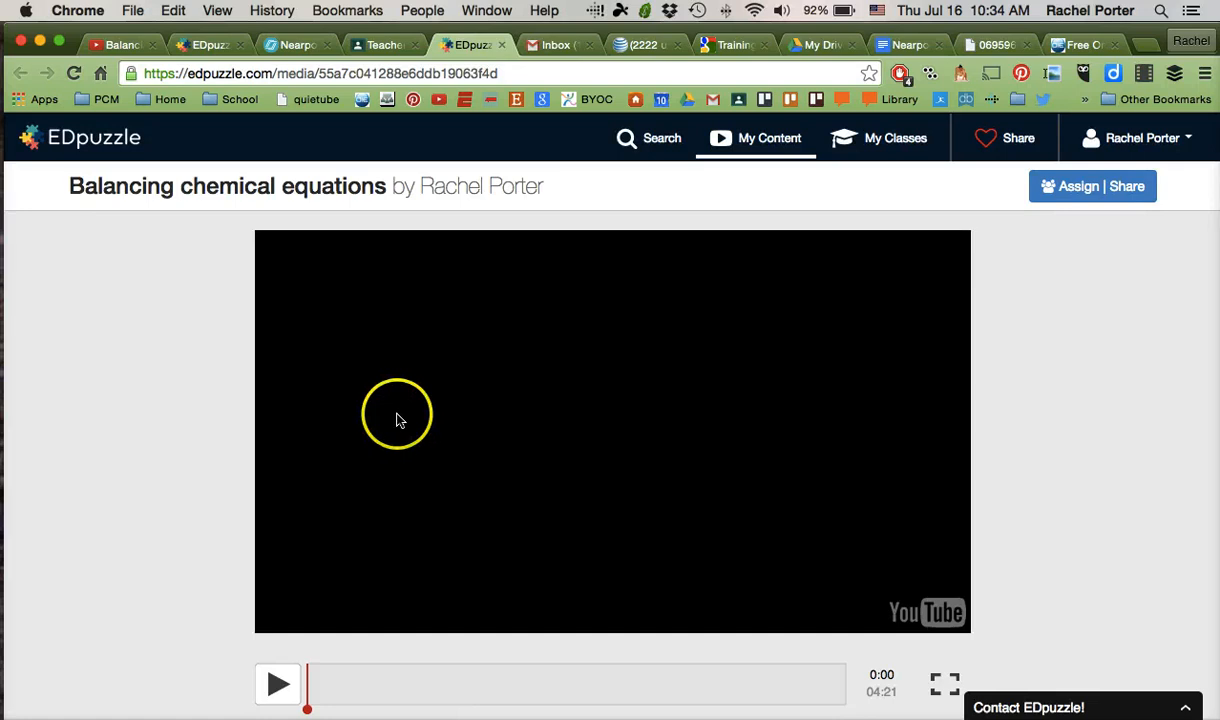
Scroll through the EDpuzzle 'Balancing chemical equations' lesson page the link leads to
scroll(down, 3)
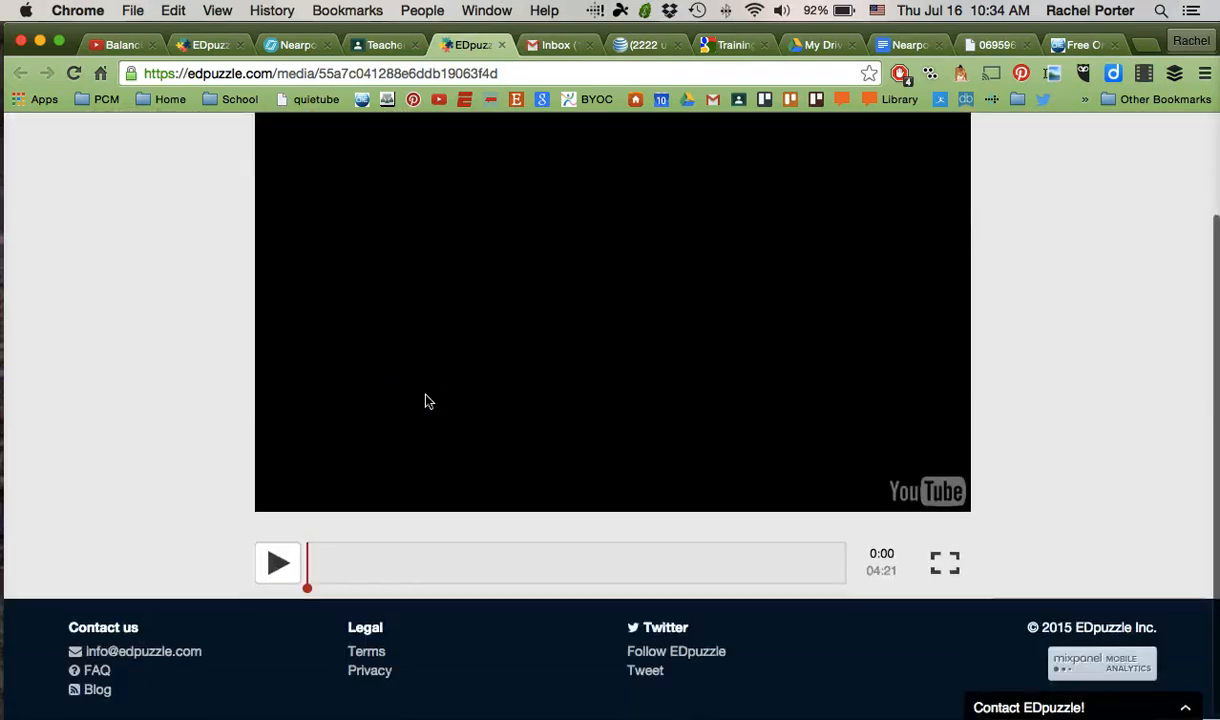
scroll(up, 3)
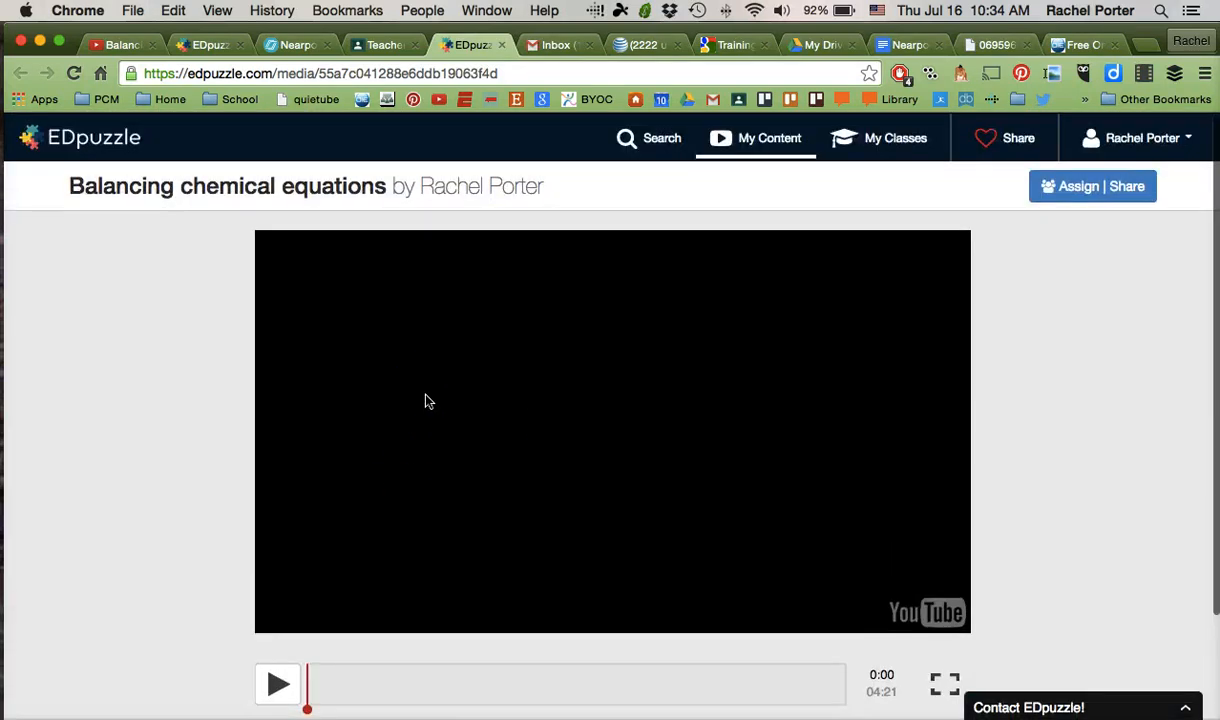